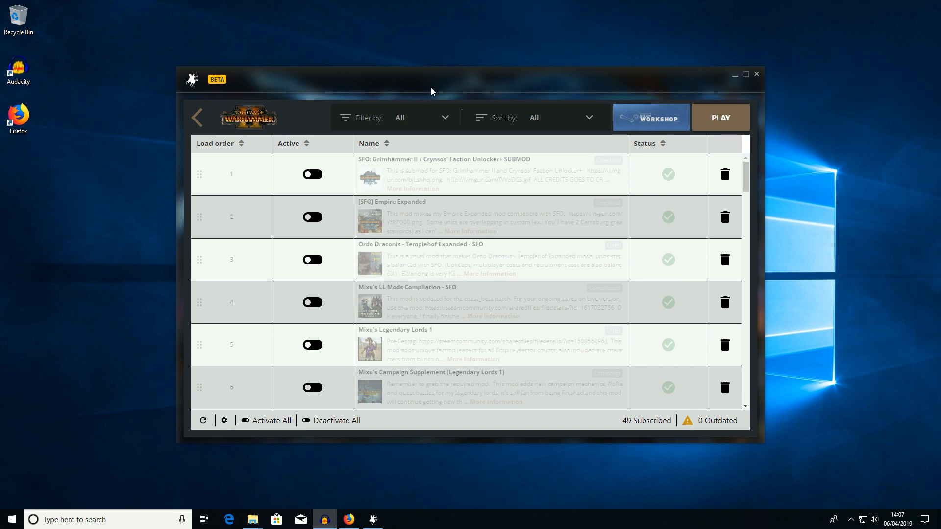
pyautogui.moveTo(269, 135)
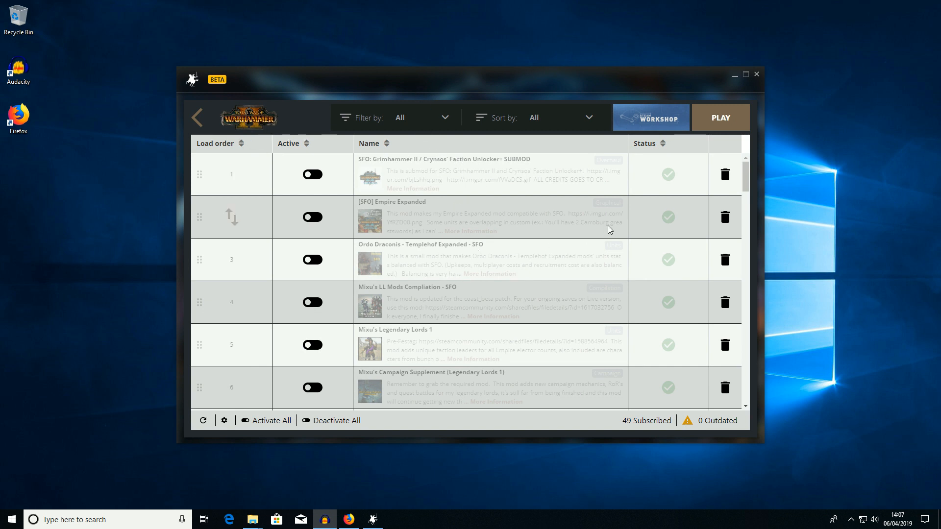
# - Enable the Empire Expanded Textures Pack, Mixu's Legendary Lords 1 and Mixu's LL Mods Compilation - SFO
pyautogui.scroll(-3)
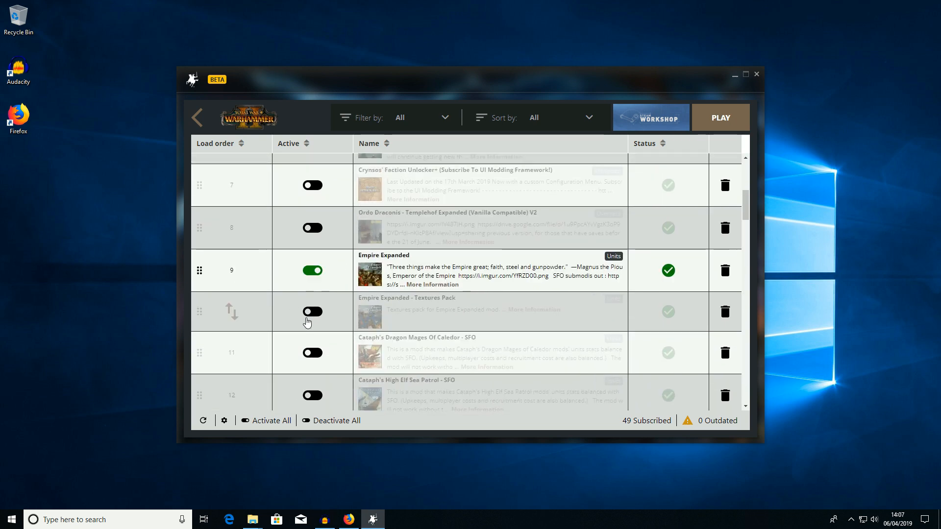
pyautogui.click(312, 311)
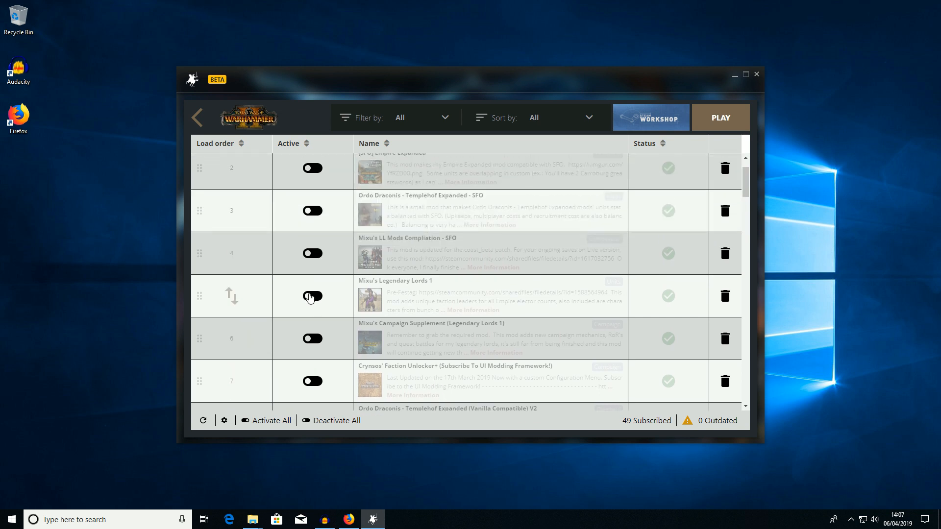
pyautogui.click(312, 296)
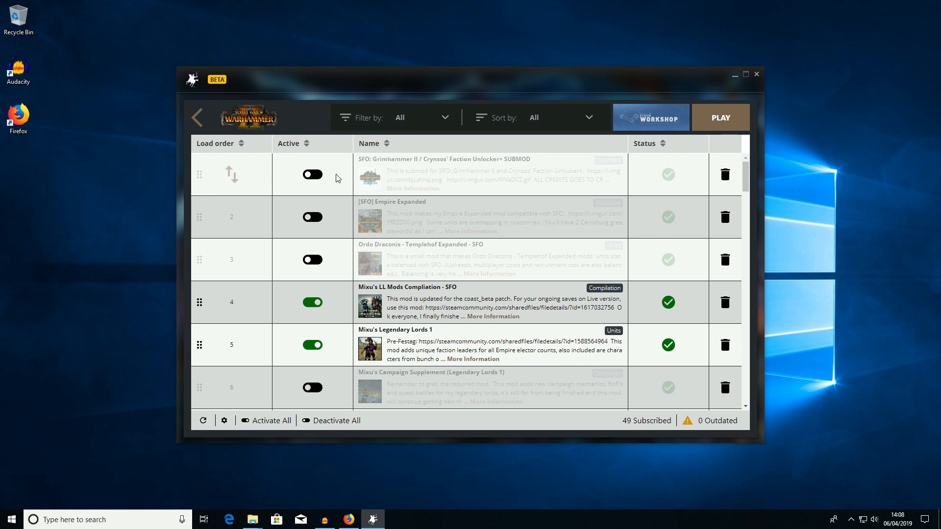
pyautogui.click(312, 174)
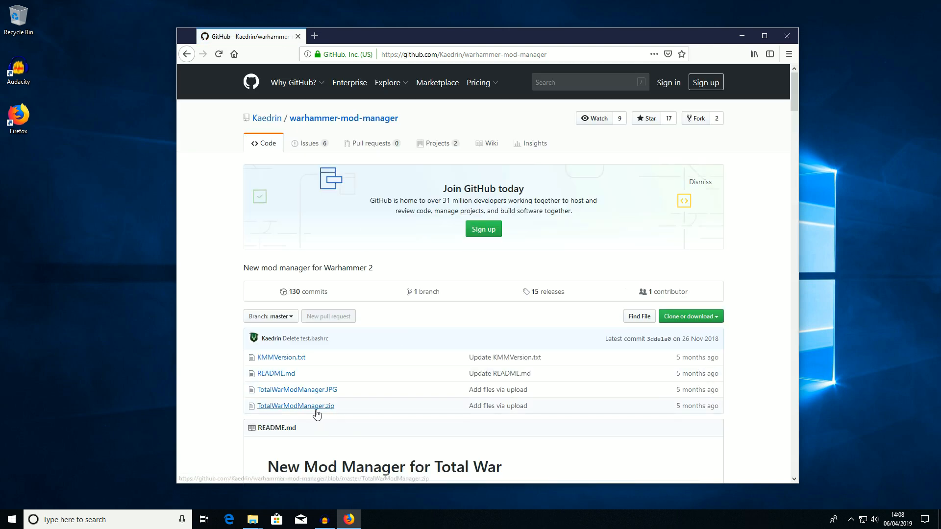
# - Download TotalWarModManager.zip from the warhammer-mod-manager repository and open it from Firefox's downloads
pyautogui.click(295, 406)
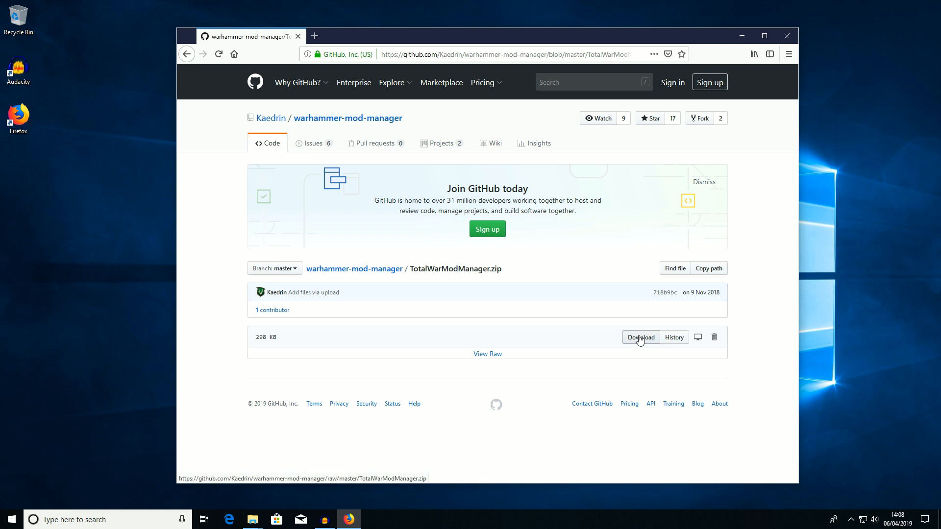
pyautogui.click(640, 337)
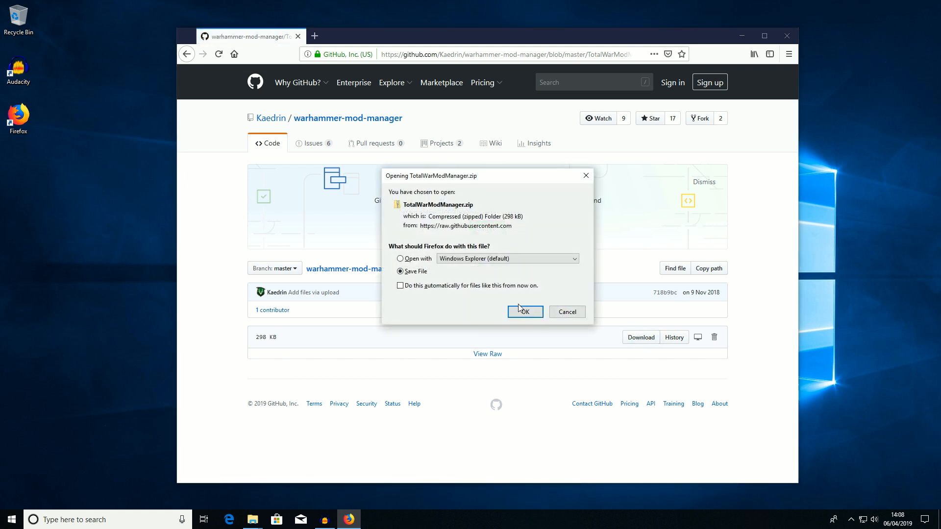
pyautogui.click(523, 312)
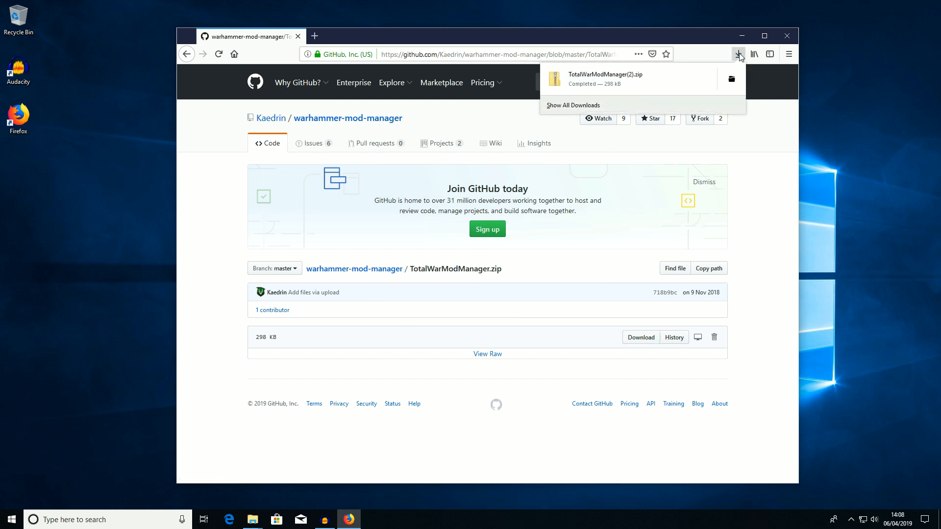
pyautogui.click(739, 54)
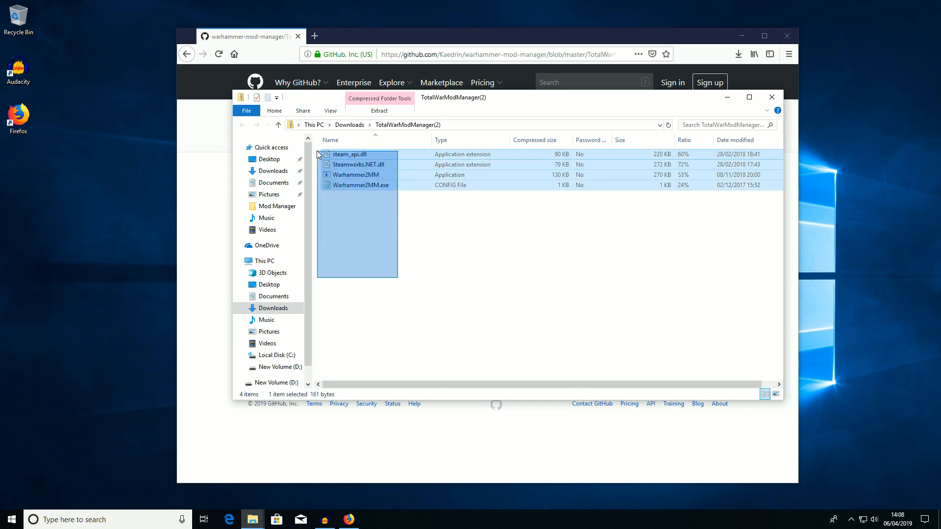
# - Copy the four mod manager files from the zip into the C:\Mod Manager folder
pyautogui.rightClick(358, 175)
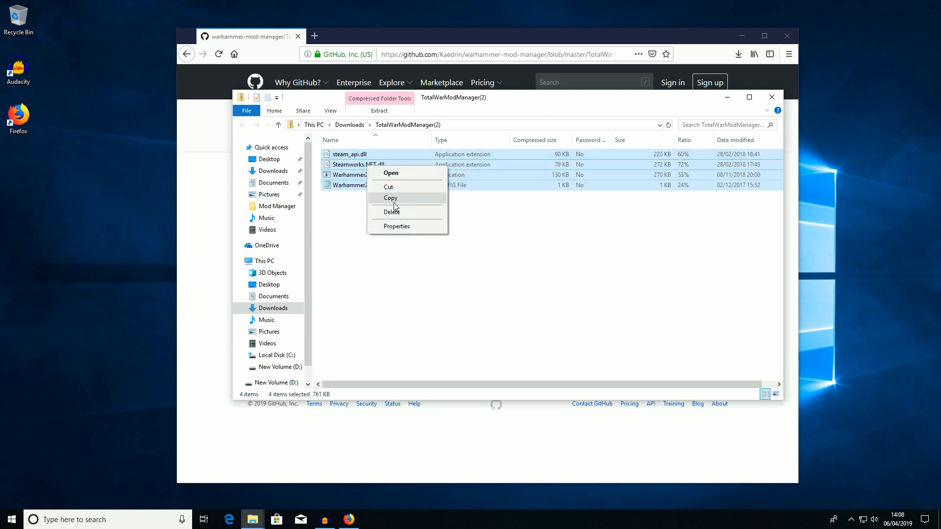
pyautogui.click(390, 198)
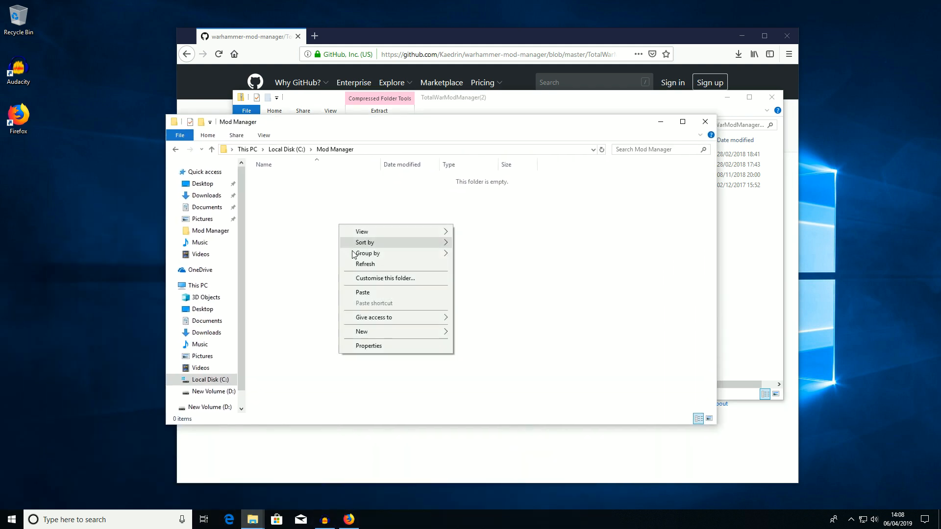
pyautogui.click(363, 293)
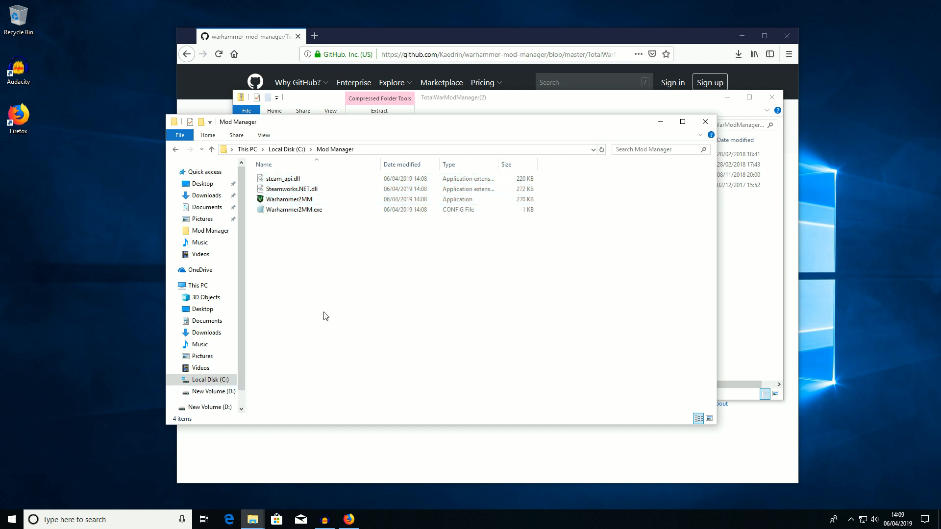
# - Create a desktop shortcut to Warhammer2MM and close the GitHub browser window
pyautogui.click(288, 199)
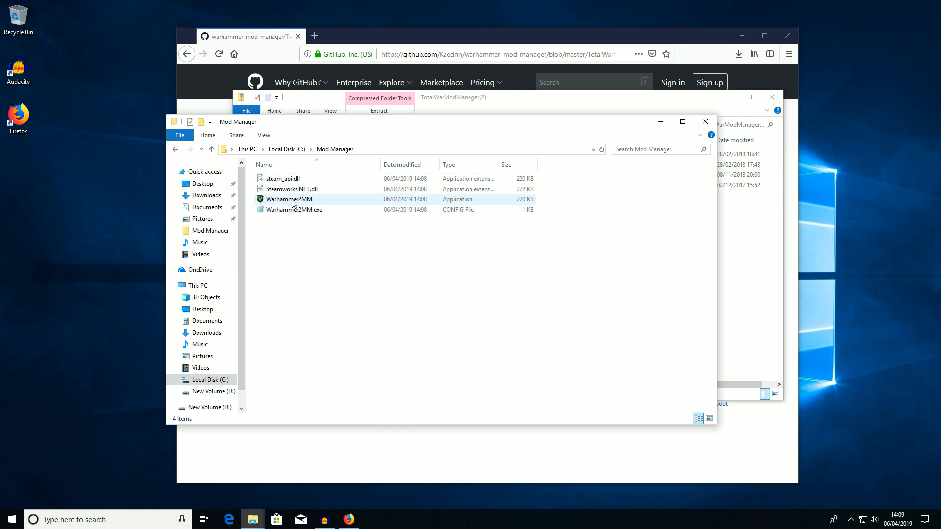
pyautogui.rightClick(291, 199)
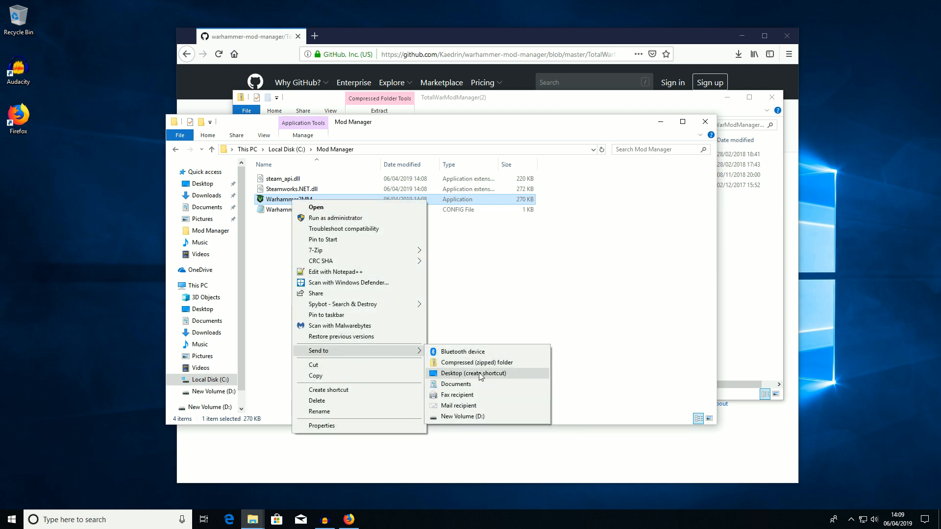
pyautogui.click(474, 373)
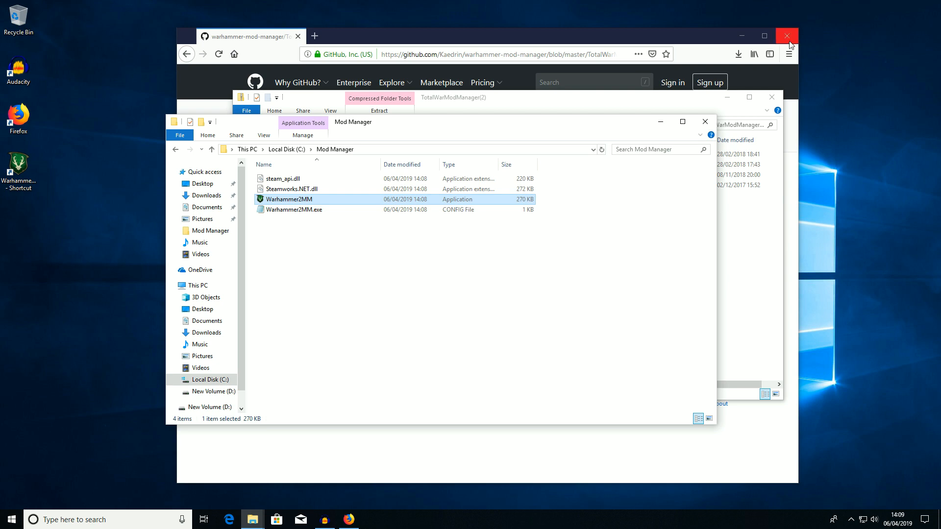
pyautogui.click(787, 36)
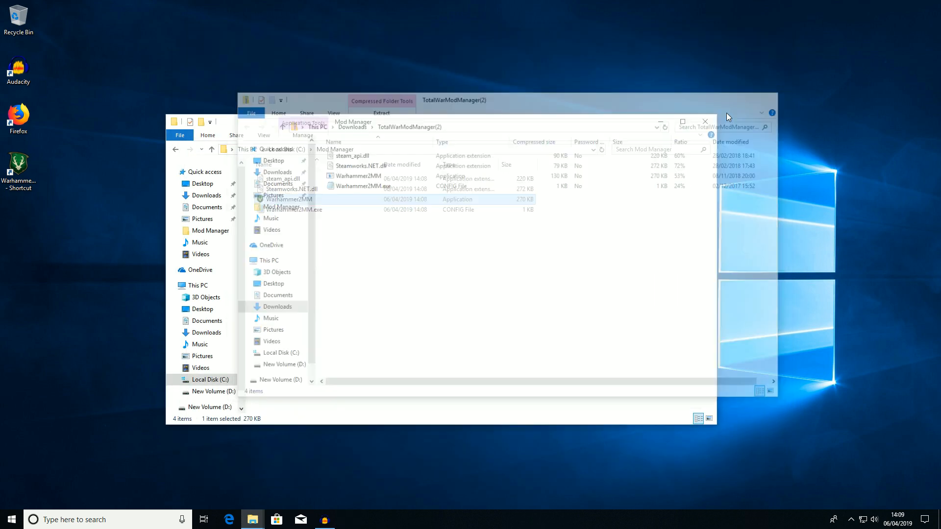
# - Run Warhammer2MM and allow it through SmartScreen via More info > Run anyway
pyautogui.click(705, 113)
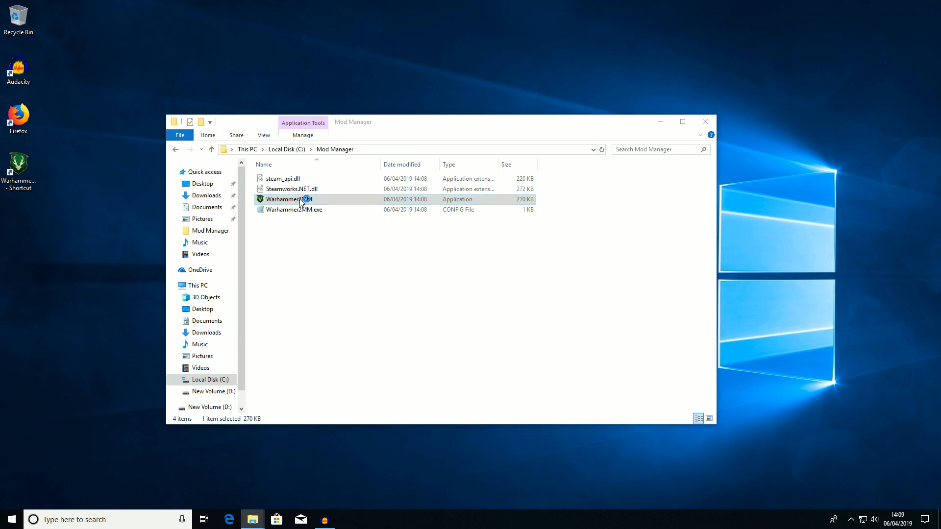
pyautogui.doubleClick(288, 199)
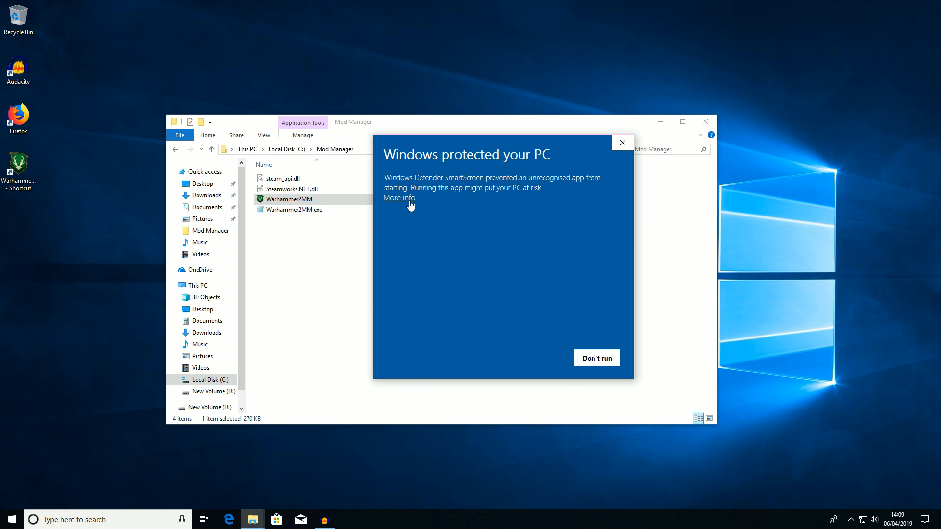
pyautogui.click(399, 197)
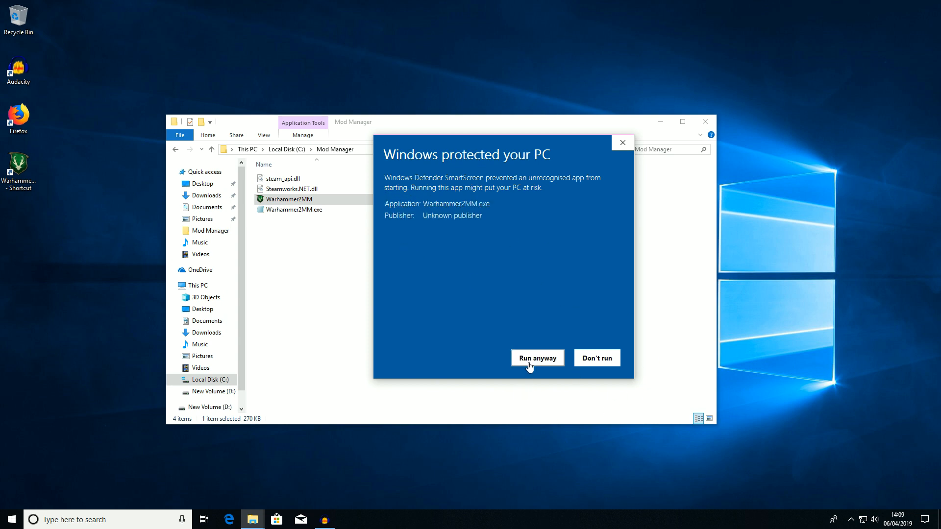
pyautogui.click(536, 358)
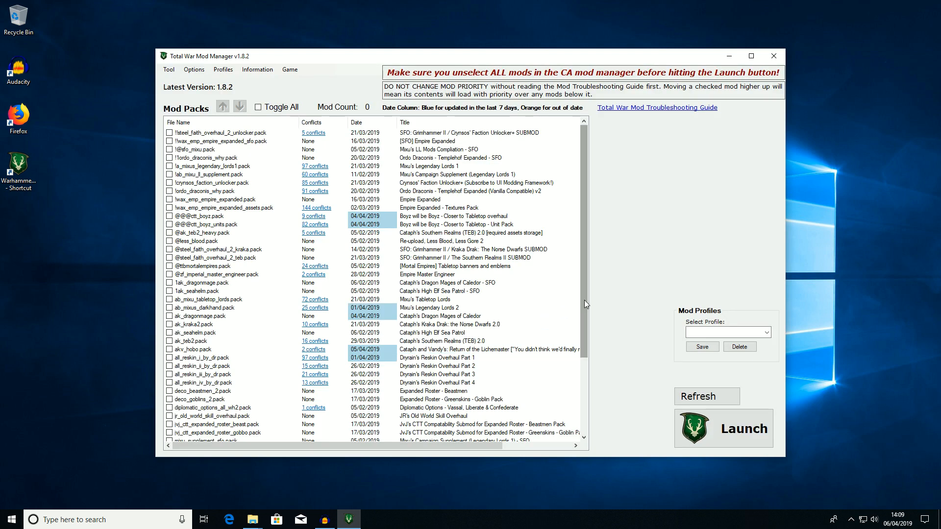
# - Sort the Mod Packs list alphabetically by the Title column
pyautogui.scroll(-3)
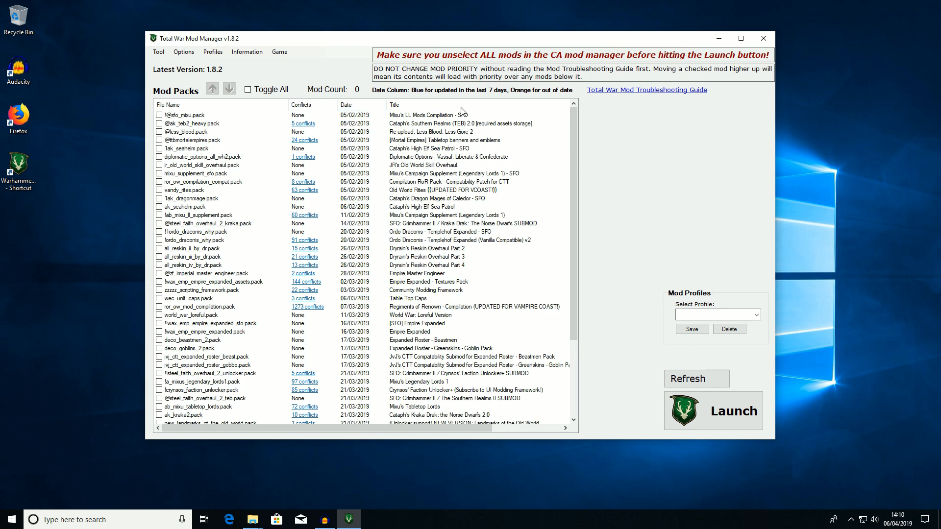
pyautogui.click(168, 105)
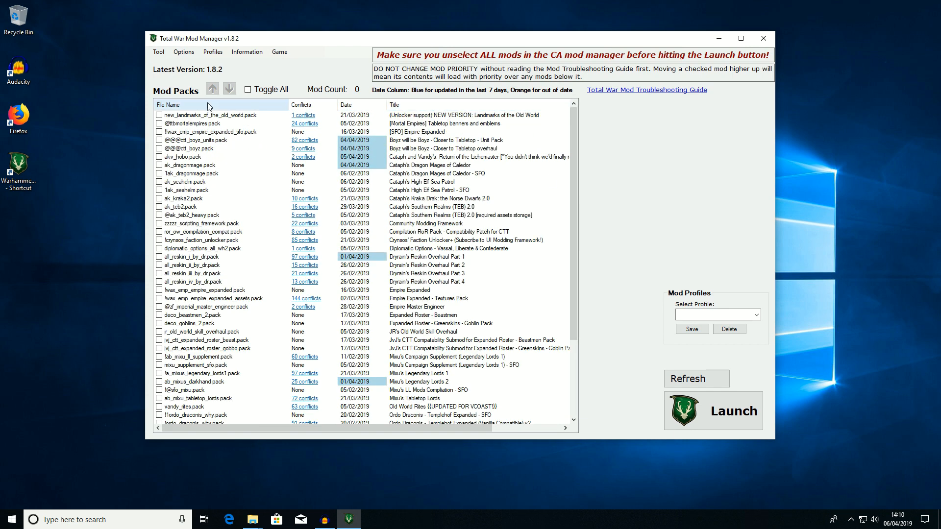
pyautogui.click(170, 105)
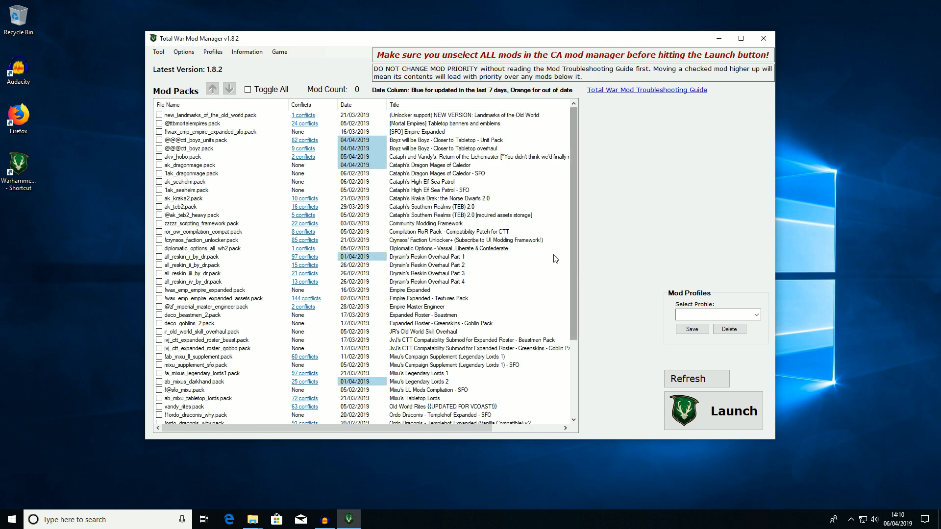
pyautogui.moveTo(351, 199)
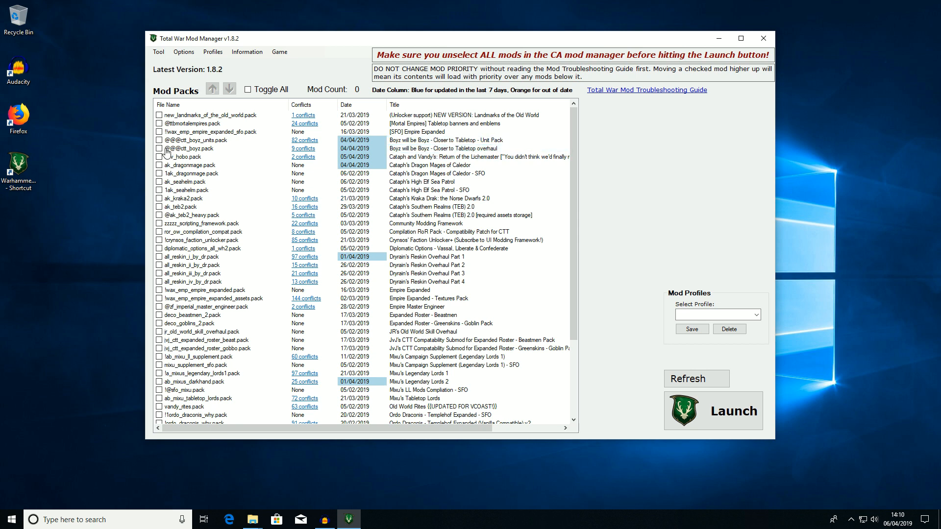
# - Tick both Boyz will be Boyz packs, Dragon Mages of Caledor, High Elf Sea Patrol and both Southern Realms packs
pyautogui.click(159, 140)
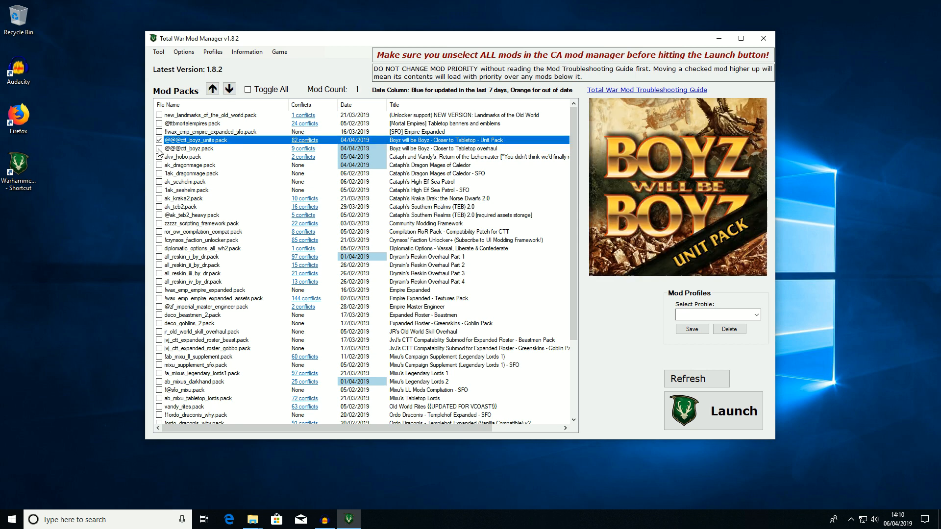
pyautogui.click(159, 148)
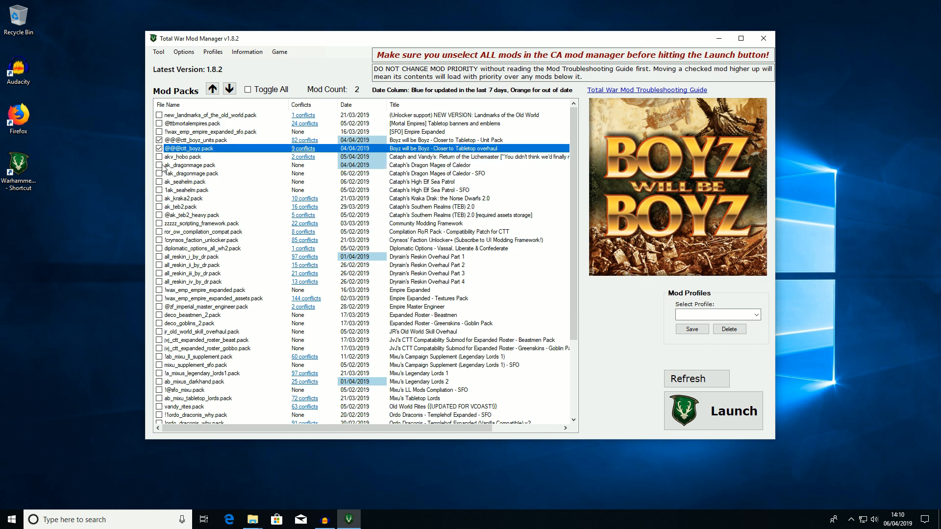
pyautogui.click(160, 165)
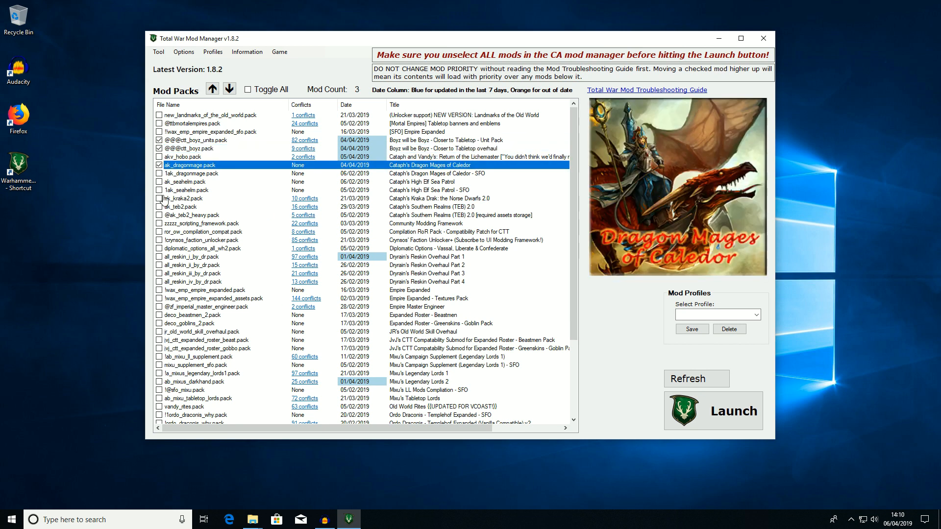
pyautogui.click(160, 181)
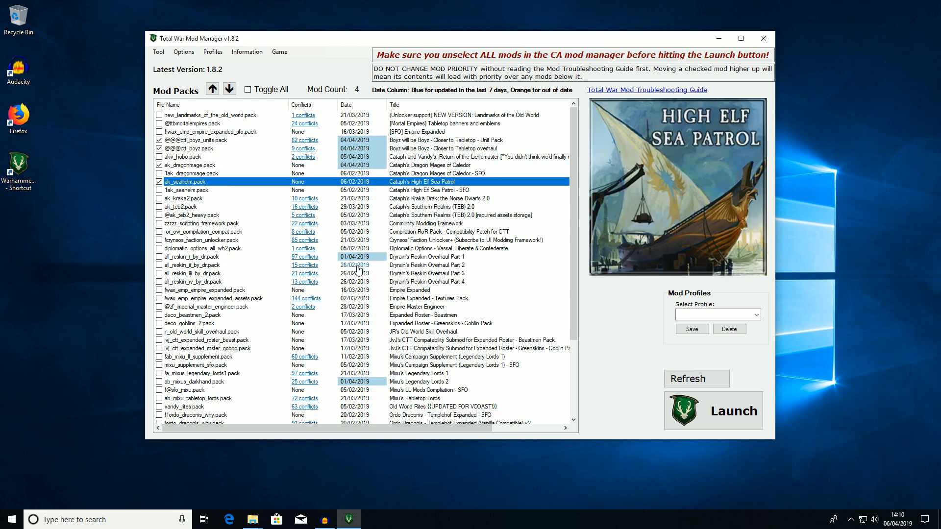
pyautogui.click(160, 207)
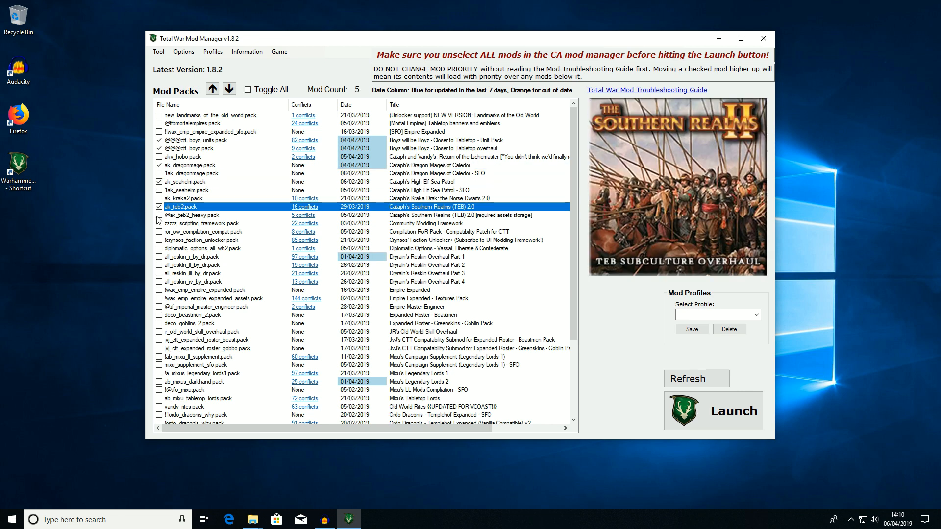
pyautogui.click(160, 215)
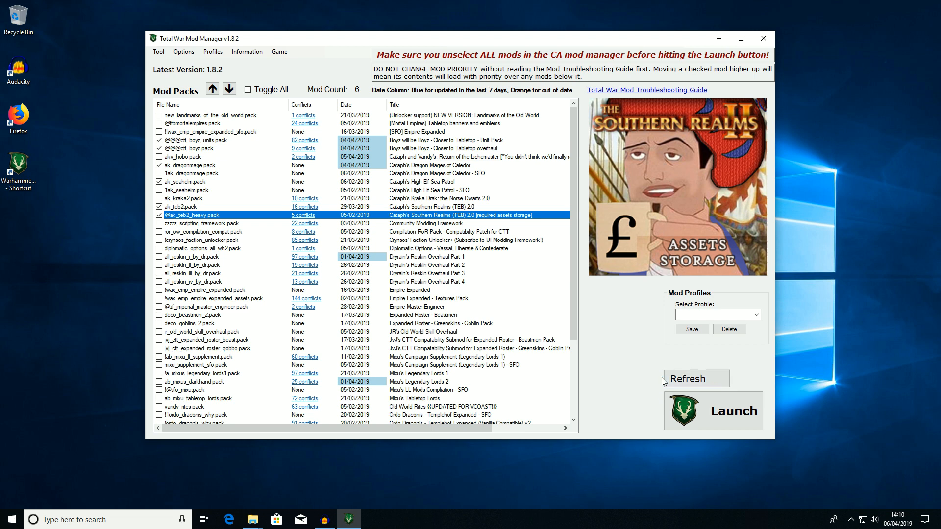
pyautogui.click(715, 314)
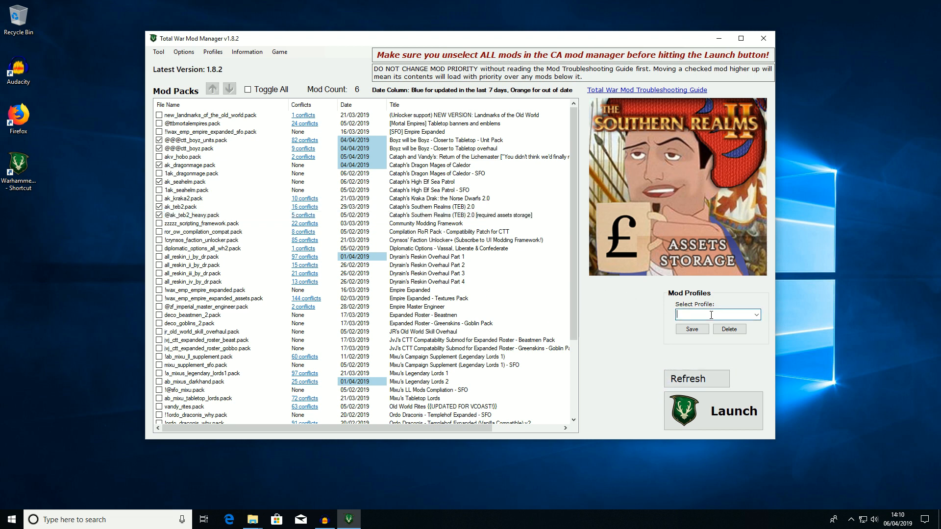
# - Save the six ticked mods as a profile named 'Boyz will be boyz Base'
pyautogui.write('Boyz will be')
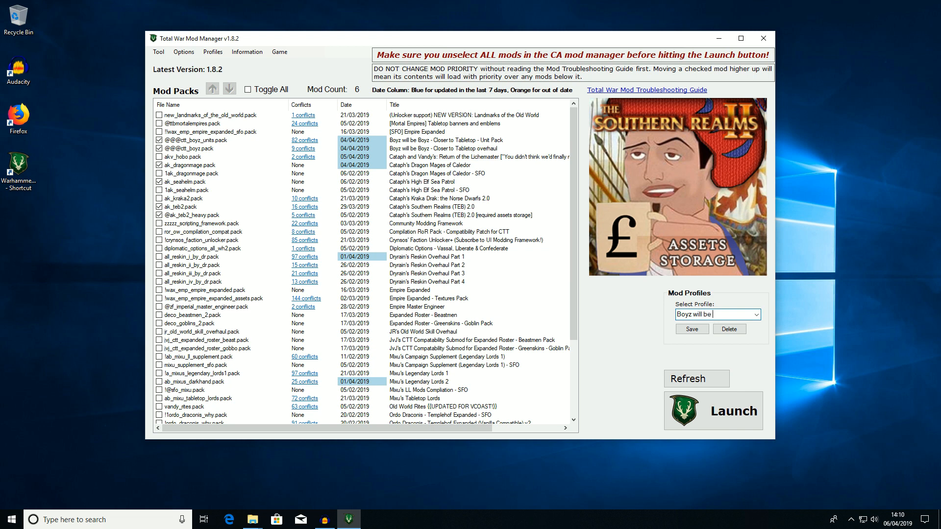
pyautogui.write('boyz')
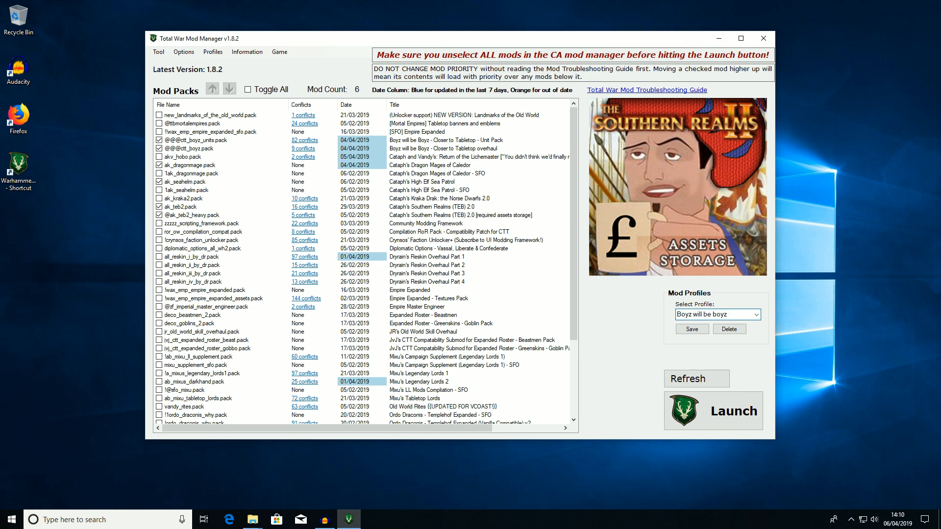
pyautogui.write('Base')
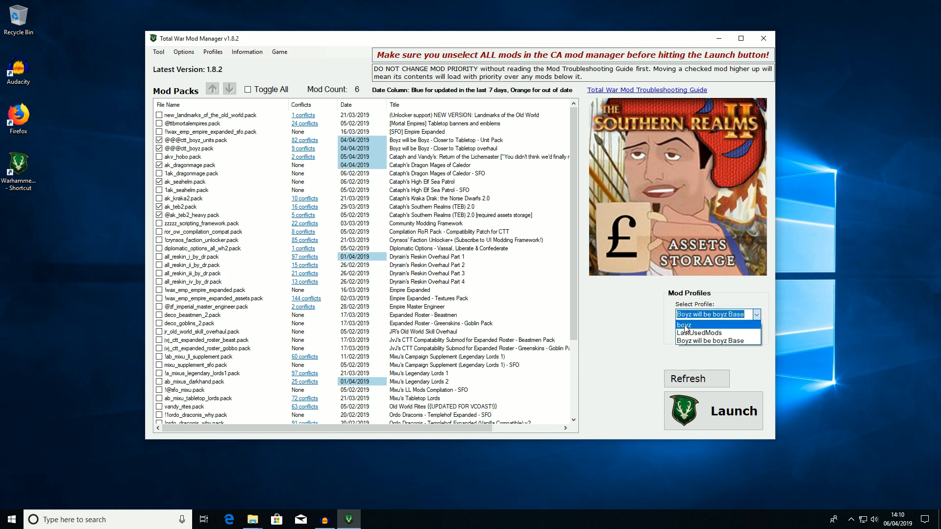
pyautogui.click(681, 325)
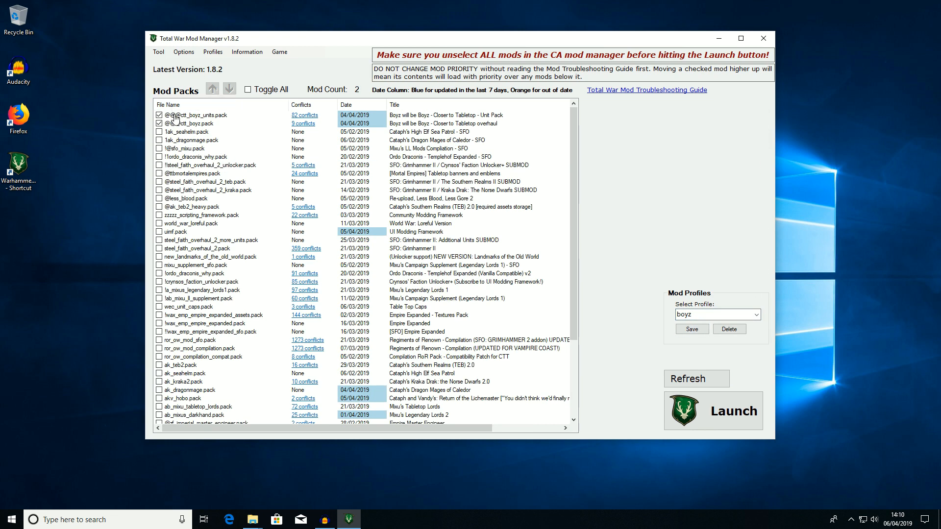
pyautogui.click(445, 124)
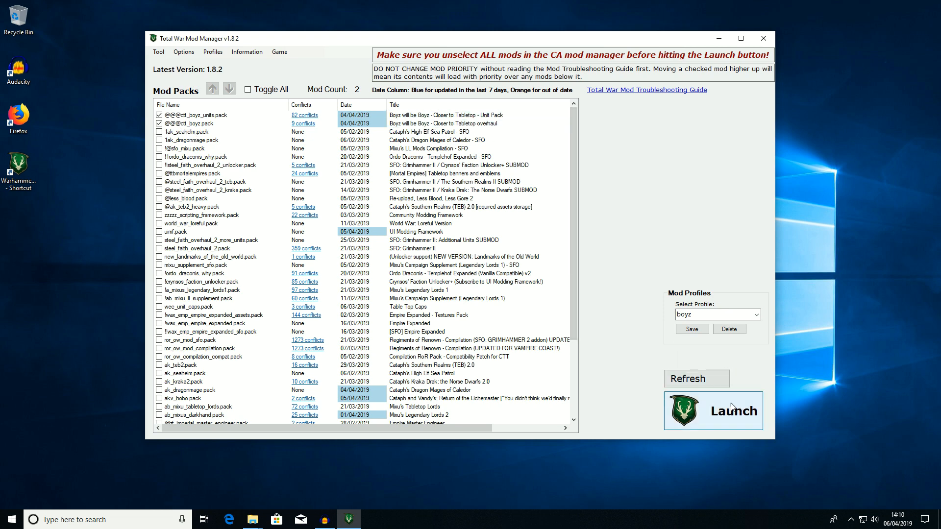
# - Reload the Boyz will be boyz Base profile from the dropdown and launch the game modded
pyautogui.click(756, 315)
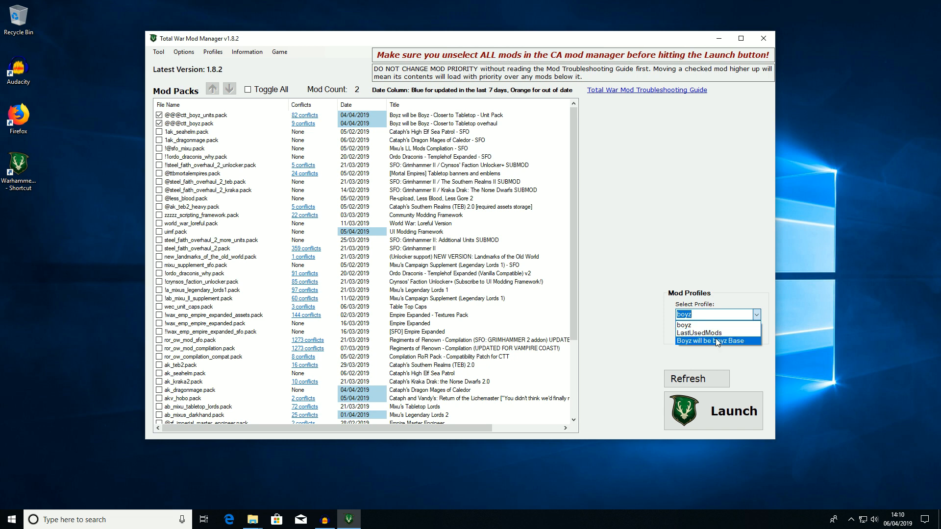
pyautogui.click(716, 341)
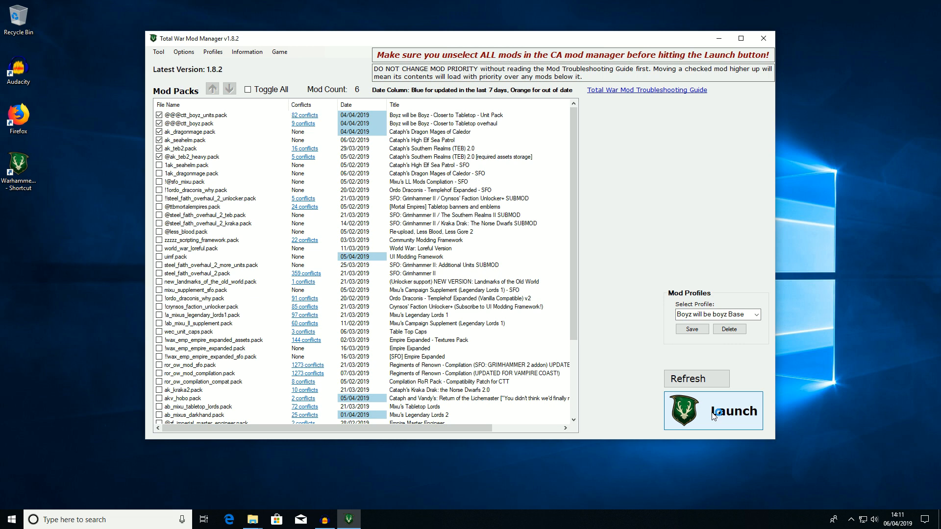
pyautogui.click(735, 411)
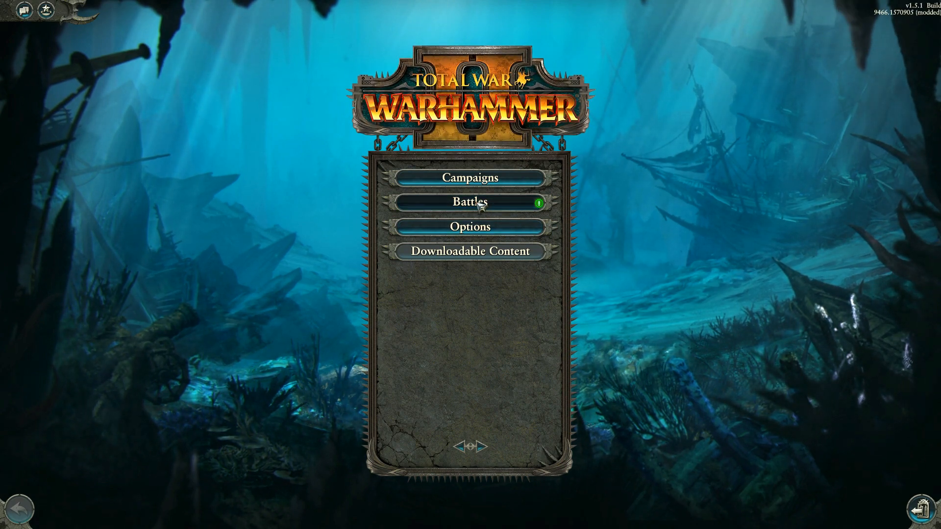
# - Start a Custom Battle from the Battles menu and scroll through The Empire's unit roster
pyautogui.click(472, 202)
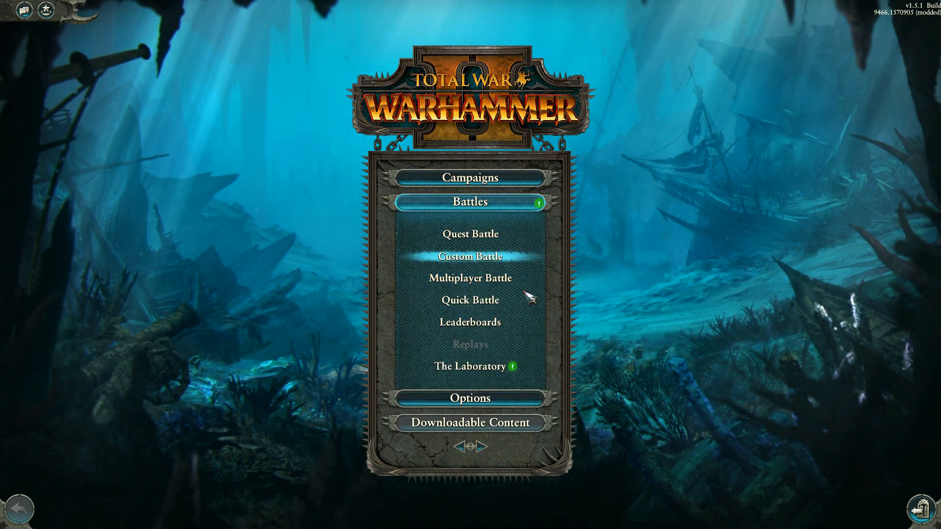
pyautogui.click(470, 256)
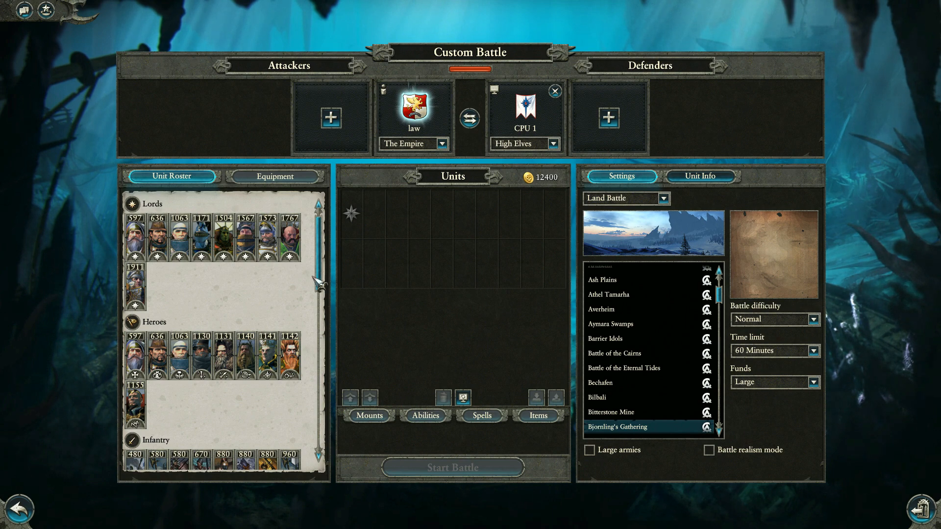
pyautogui.scroll(-3)
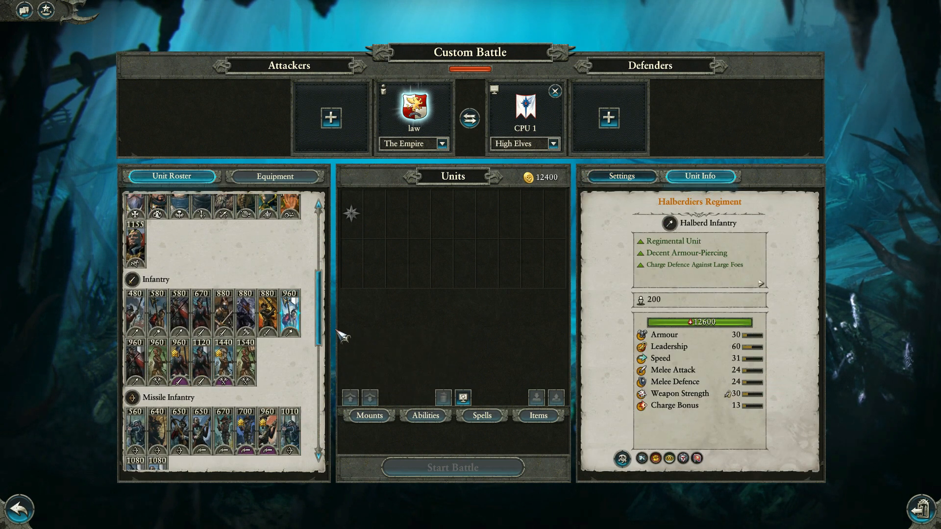
pyautogui.scroll(-3)
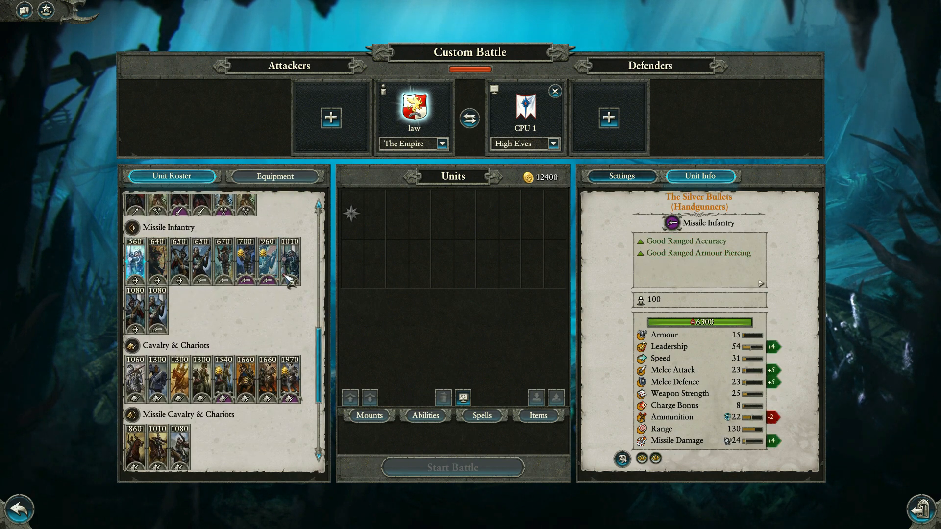
pyautogui.scroll(-3)
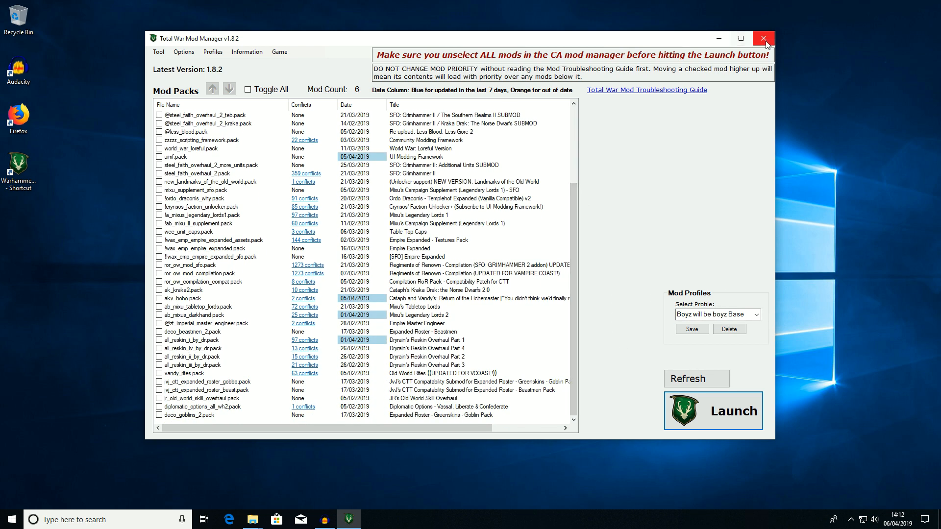
# - Close and relaunch Warhammer2MM from the desktop shortcut, checking the Select Profile dropdown still lists the Base profile
pyautogui.click(763, 38)
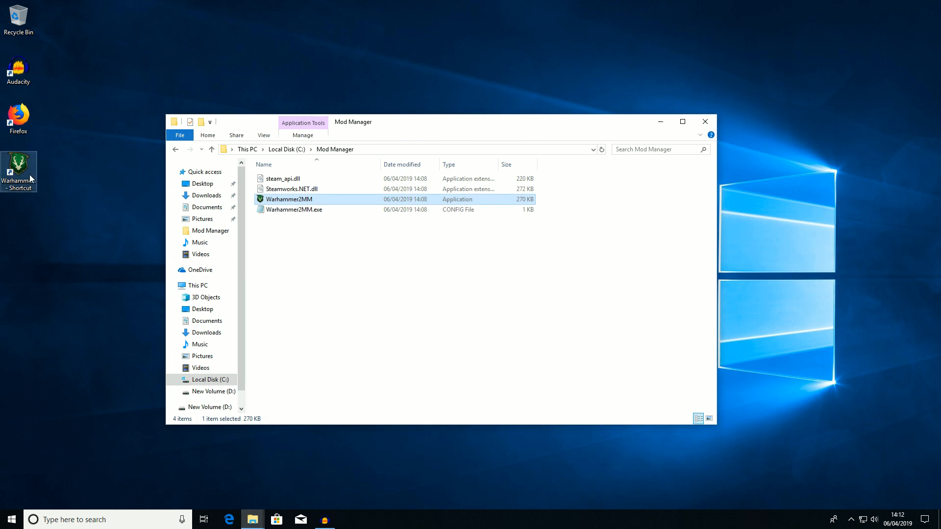
pyautogui.doubleClick(289, 199)
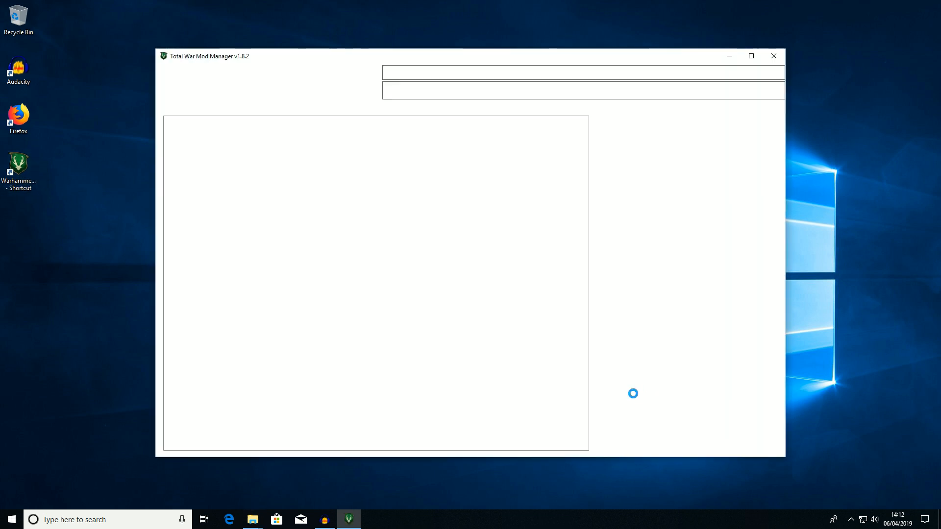
pyautogui.moveTo(667, 285)
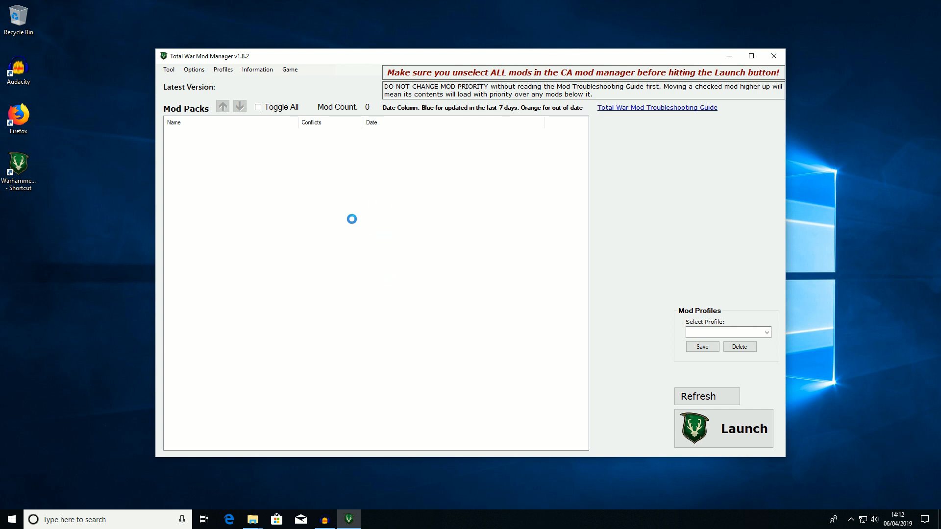
pyautogui.click(728, 332)
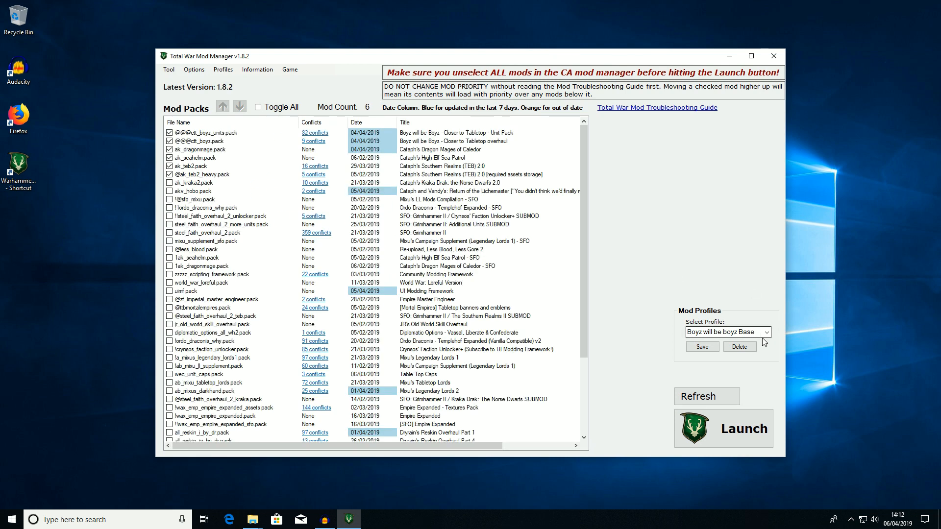
pyautogui.click(767, 333)
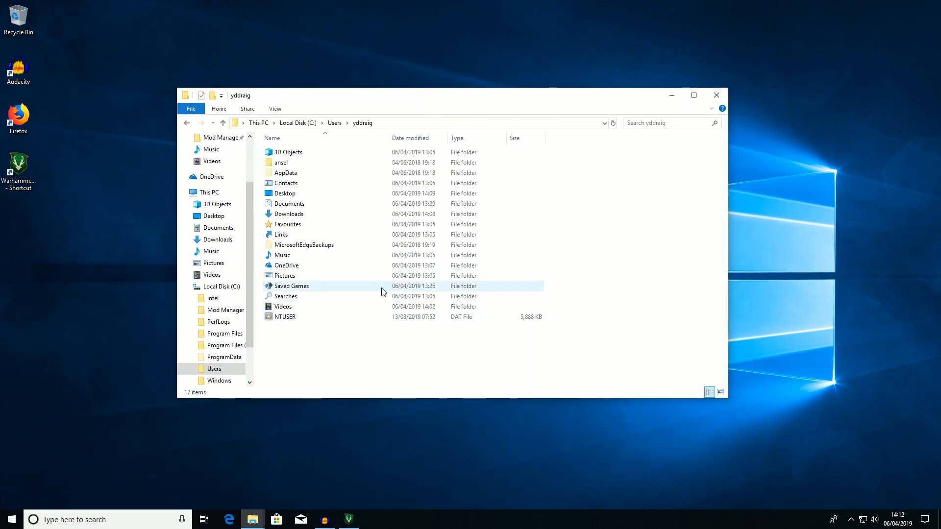
# - Show hidden items and browse into AppData > Roaming > Kaedrin Mod Manager profiles
pyautogui.click(275, 109)
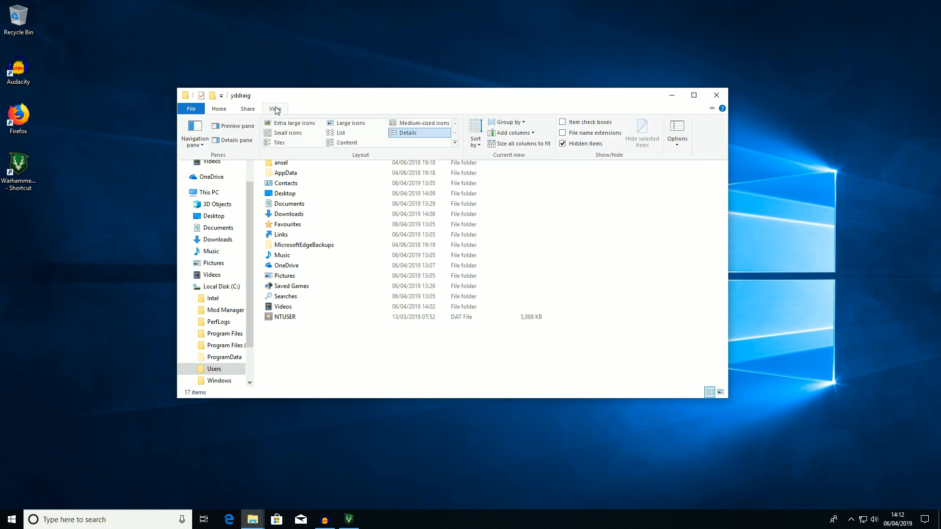
pyautogui.click(563, 143)
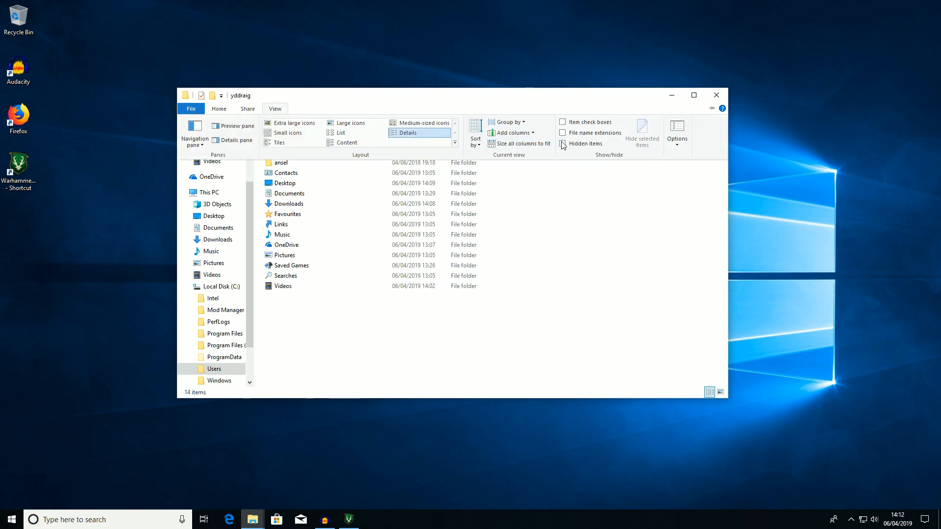
pyautogui.click(561, 143)
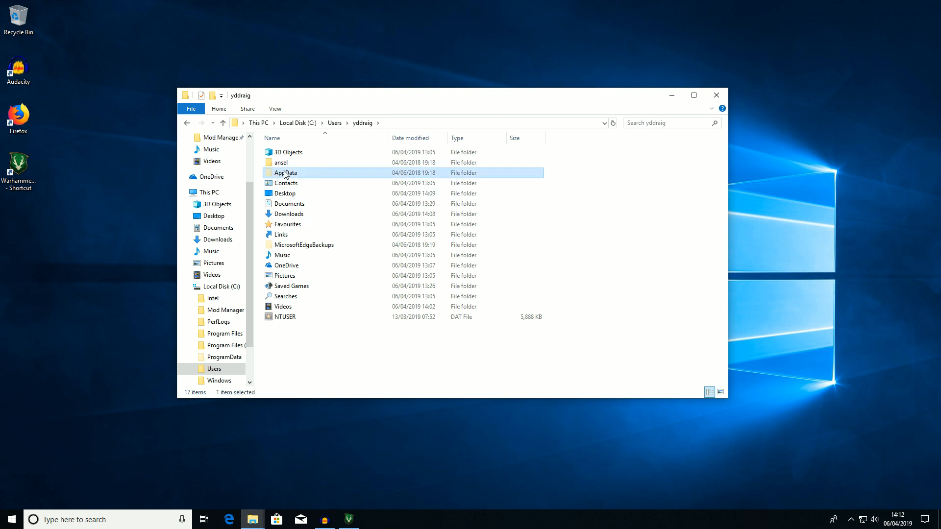
pyautogui.doubleClick(286, 173)
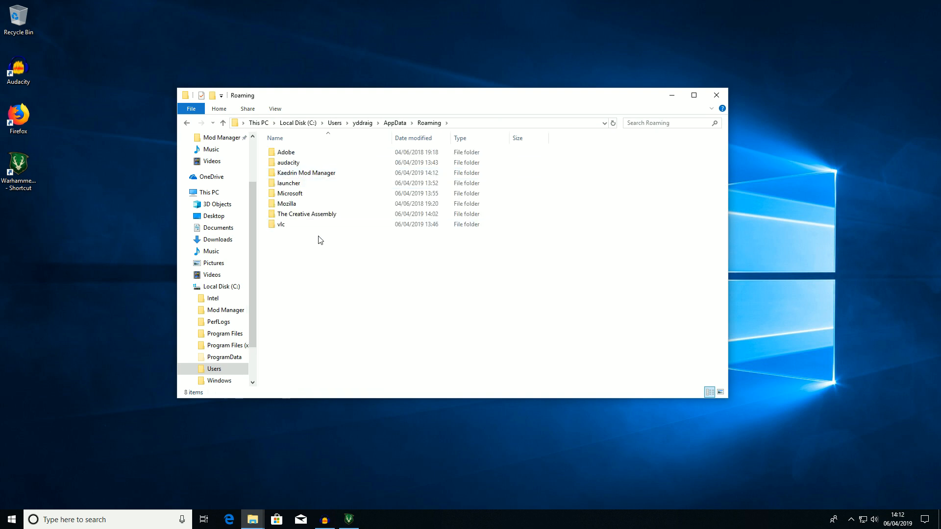
pyautogui.doubleClick(307, 172)
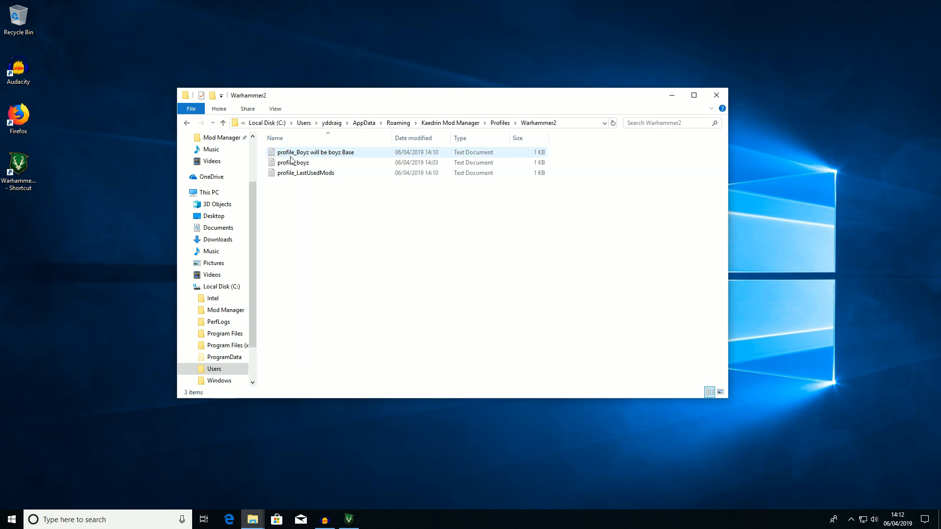
# - Delete the profile_boyz file from the Warhammer2 profiles folder
pyautogui.press('ctrl+a')
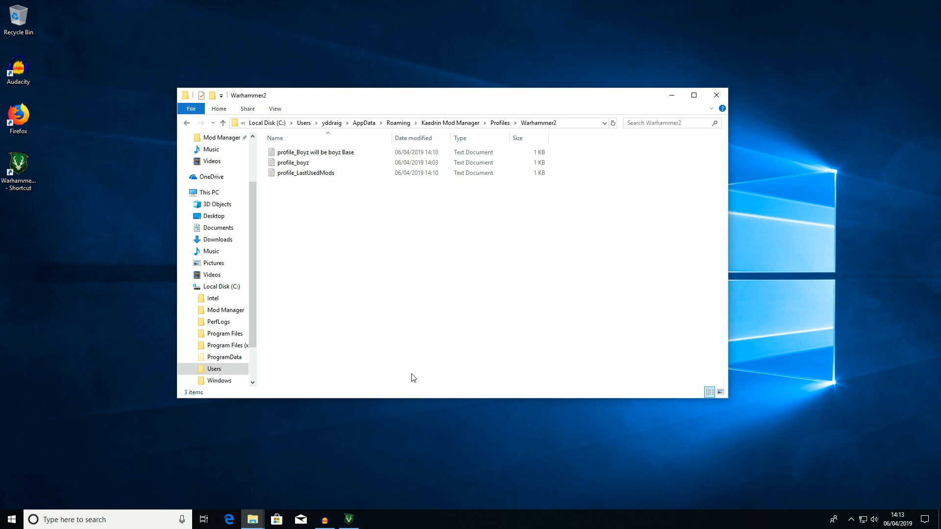
pyautogui.press('ctrl+a')
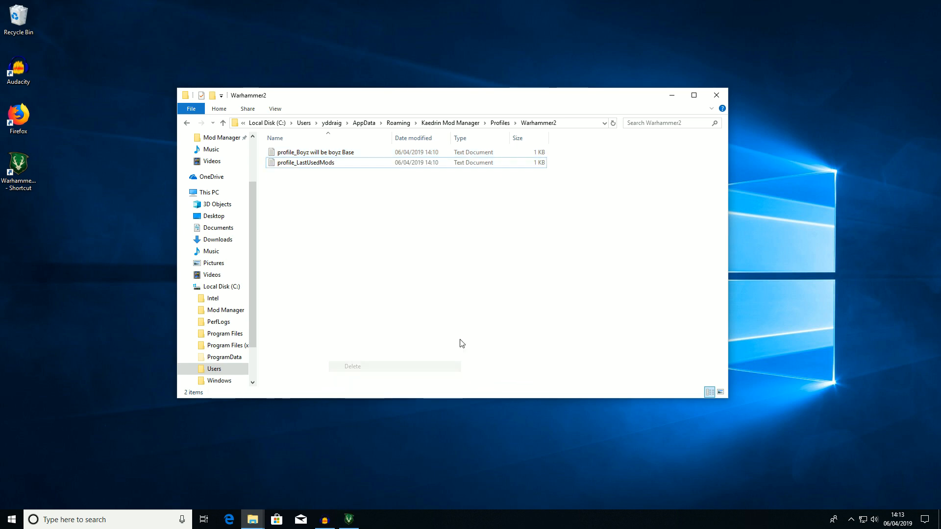
pyautogui.click(349, 520)
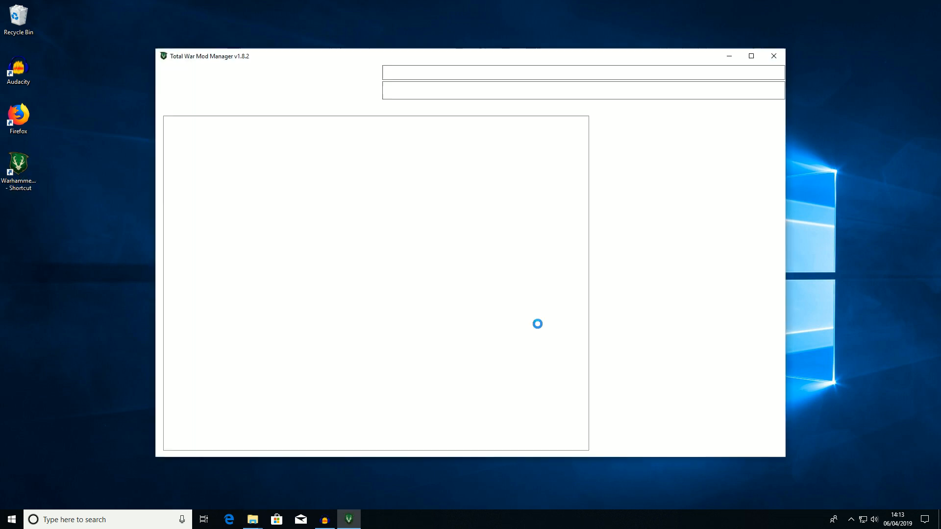
pyautogui.moveTo(533, 291)
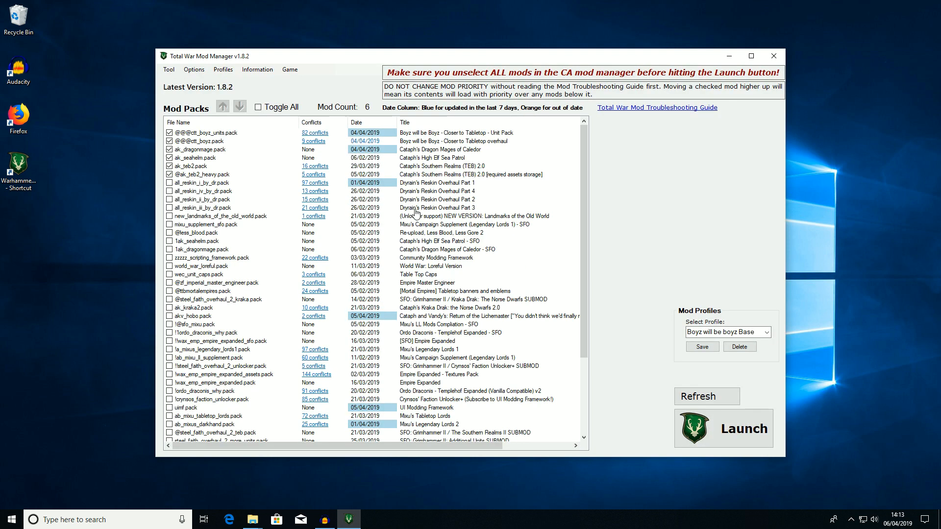
# - Check the saved profiles list and keep 'Boyz will be boyz Base' selected
pyautogui.click(767, 333)
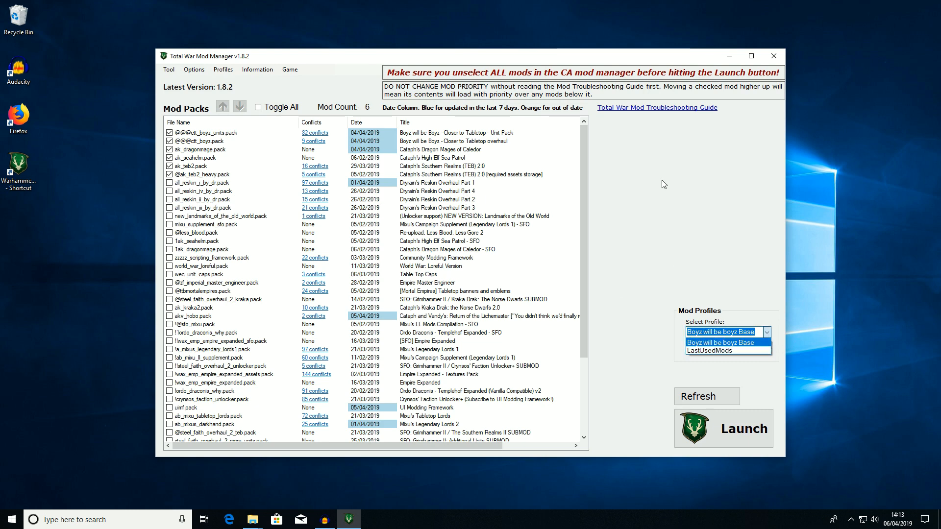
pyautogui.click(720, 332)
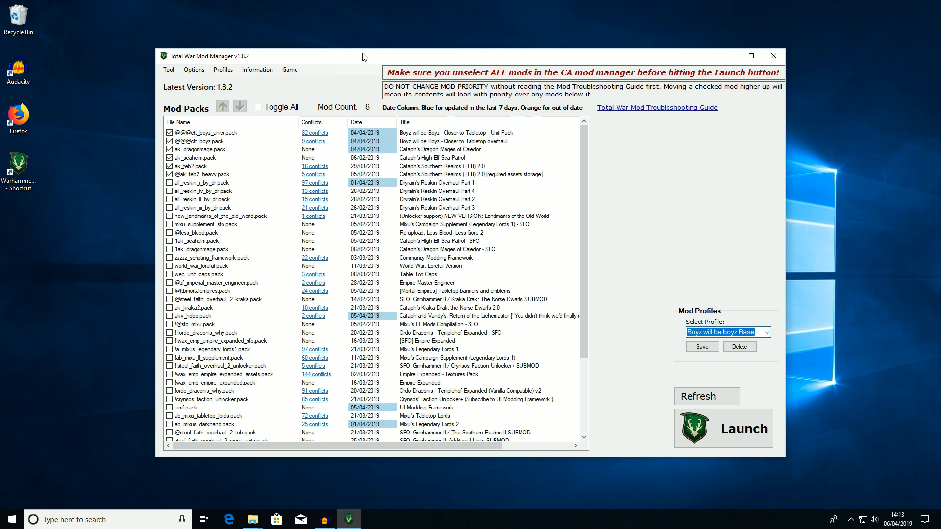
pyautogui.click(290, 70)
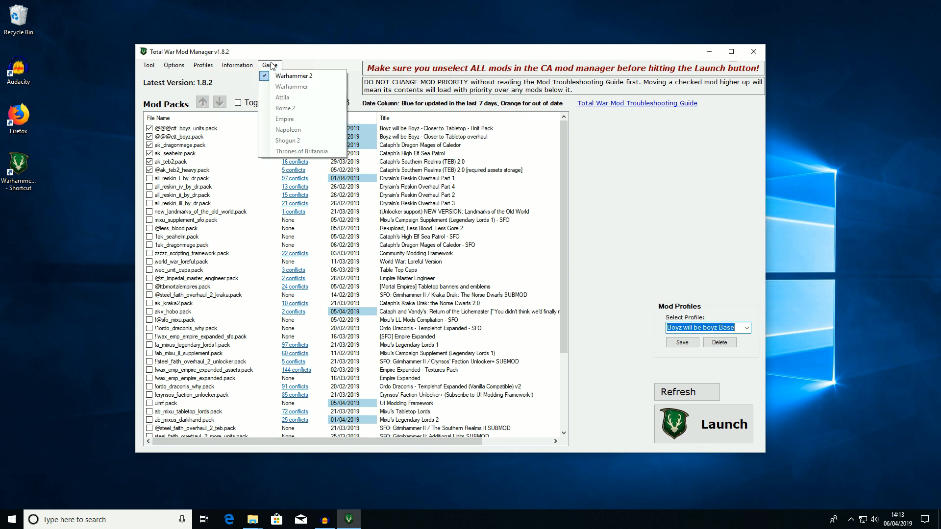
pyautogui.moveTo(291, 86)
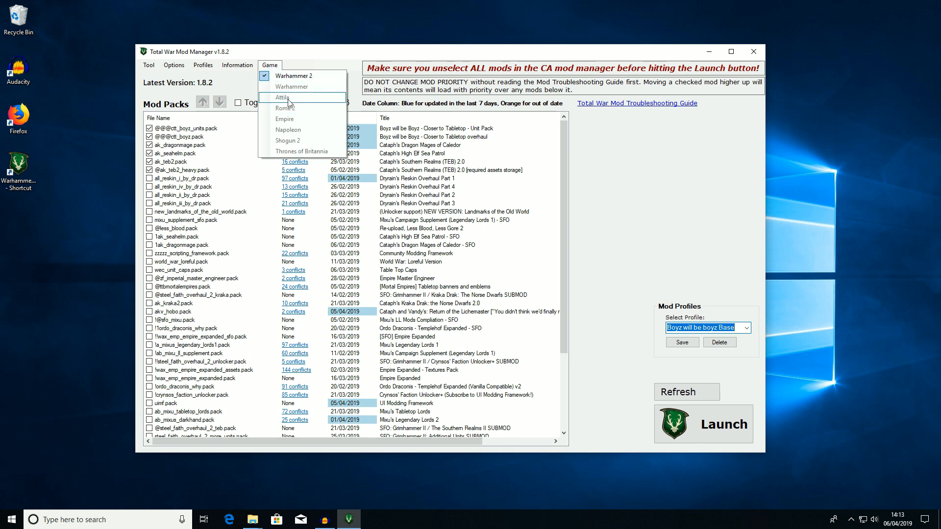
pyautogui.moveTo(317, 151)
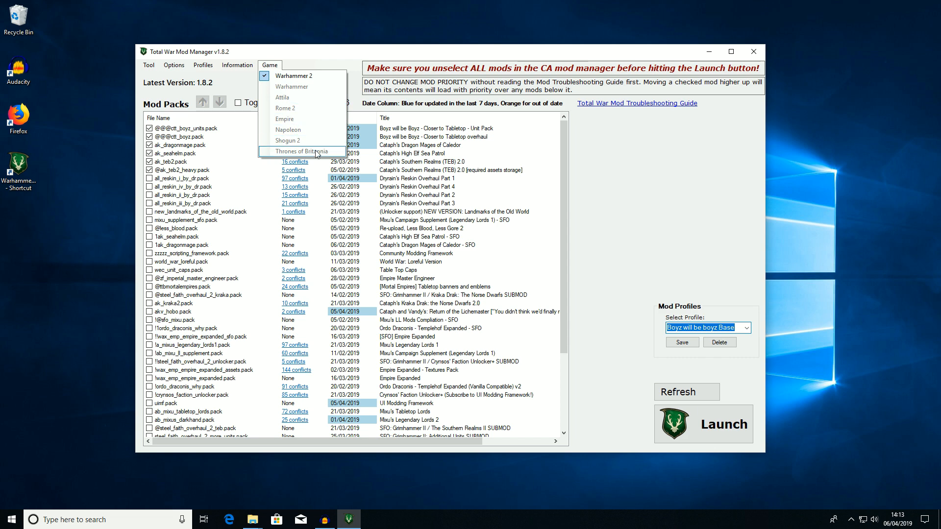
pyautogui.click(236, 65)
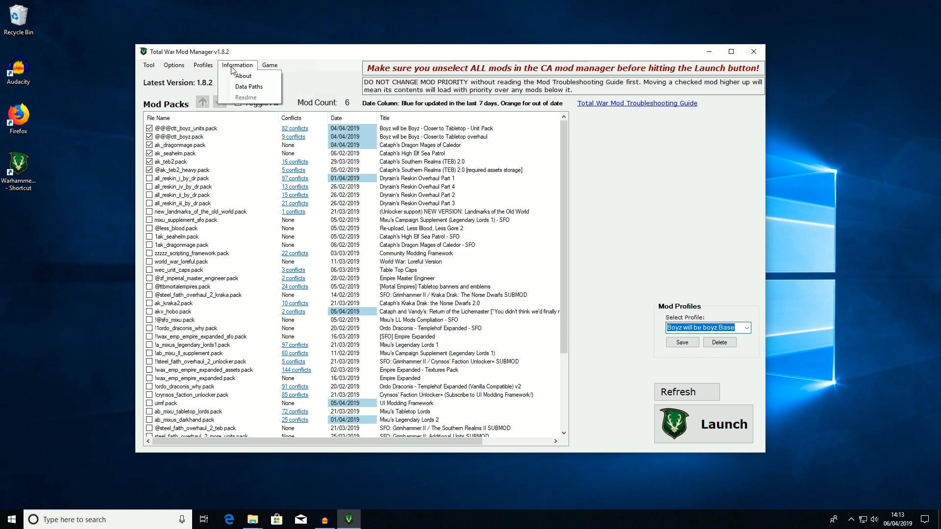
pyautogui.click(248, 87)
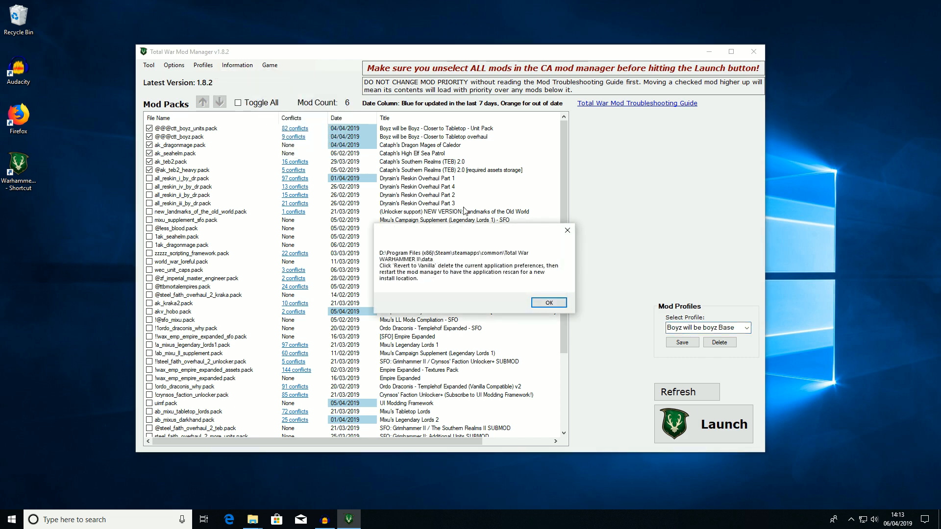
pyautogui.click(547, 302)
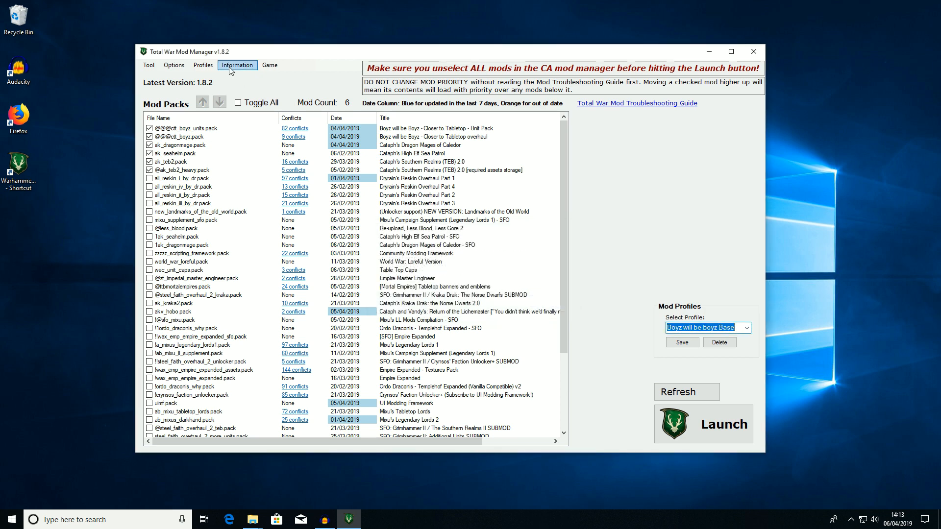
pyautogui.click(237, 65)
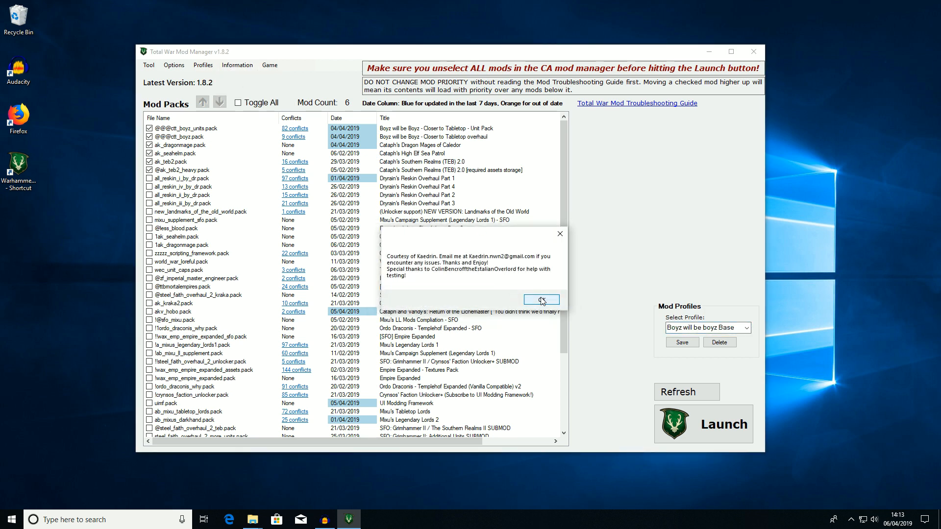
pyautogui.click(203, 65)
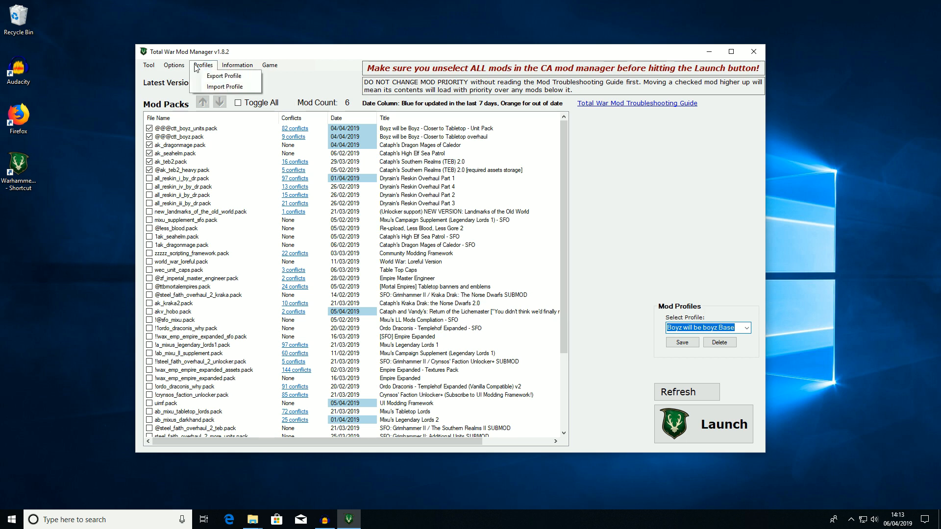
pyautogui.click(173, 65)
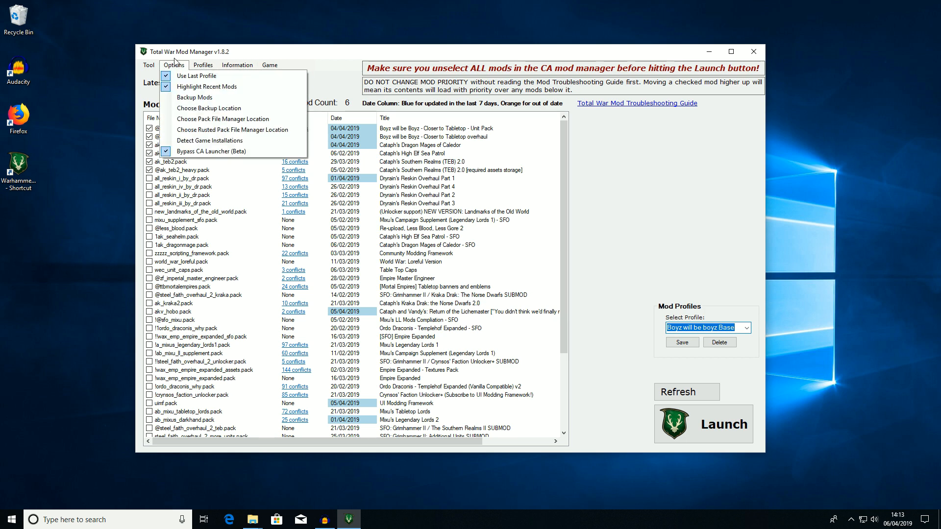
pyautogui.moveTo(209, 108)
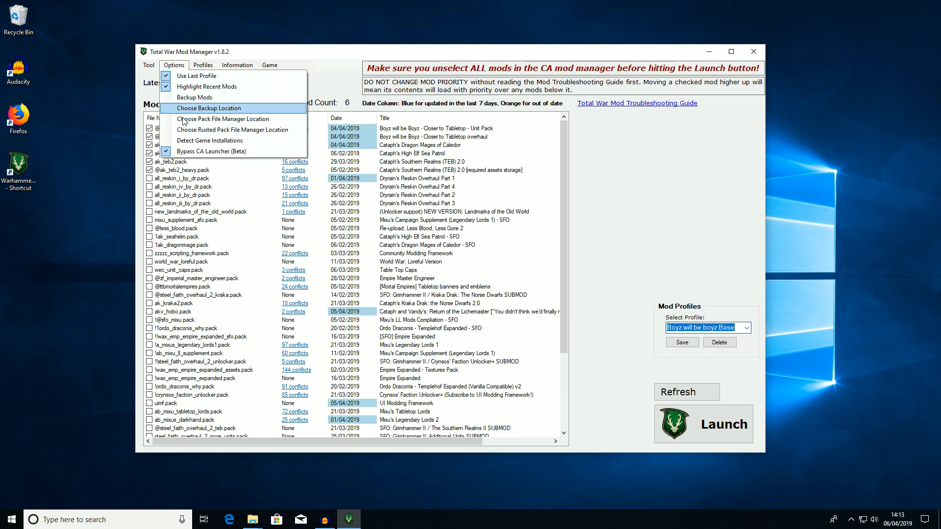
pyautogui.click(149, 65)
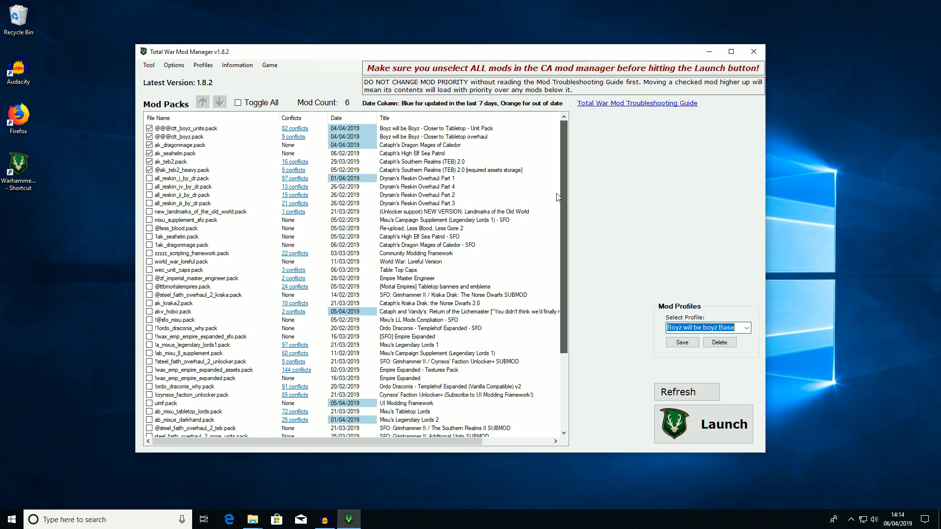
pyautogui.moveTo(577, 182)
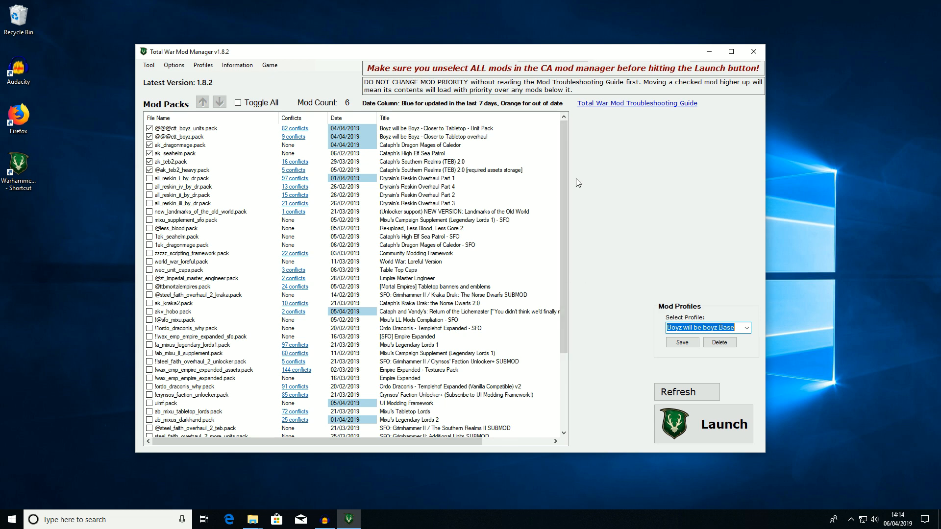